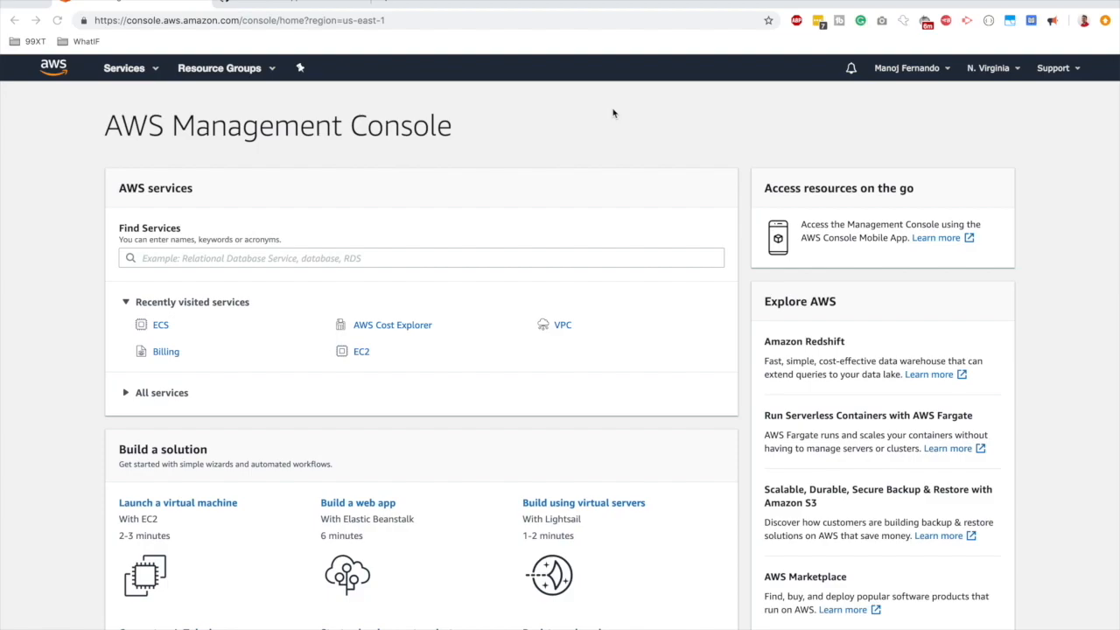
pyautogui.moveTo(313, 2)
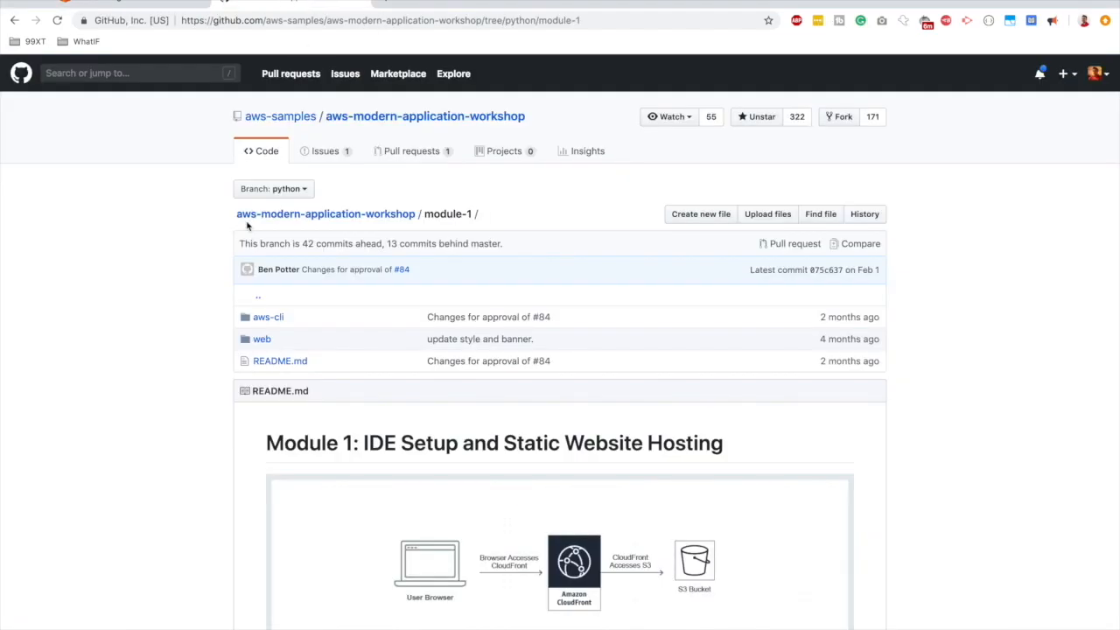
pyautogui.moveTo(172, 208)
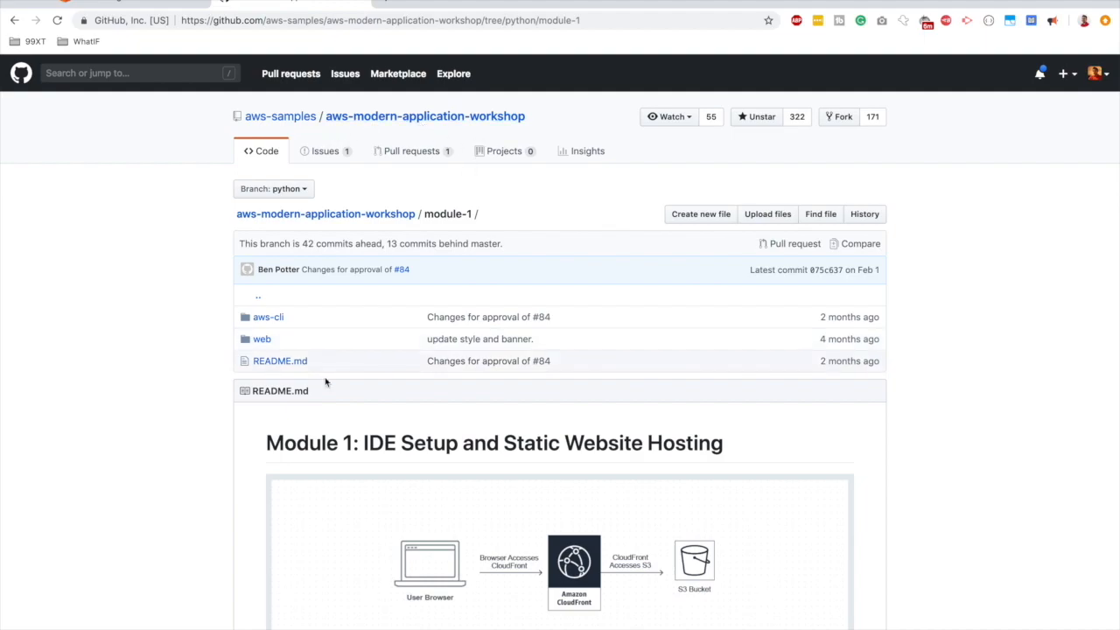
# Show the branch list for the python branch's module-1 folder of aws-modern-application-workshop.
pyautogui.click(273, 188)
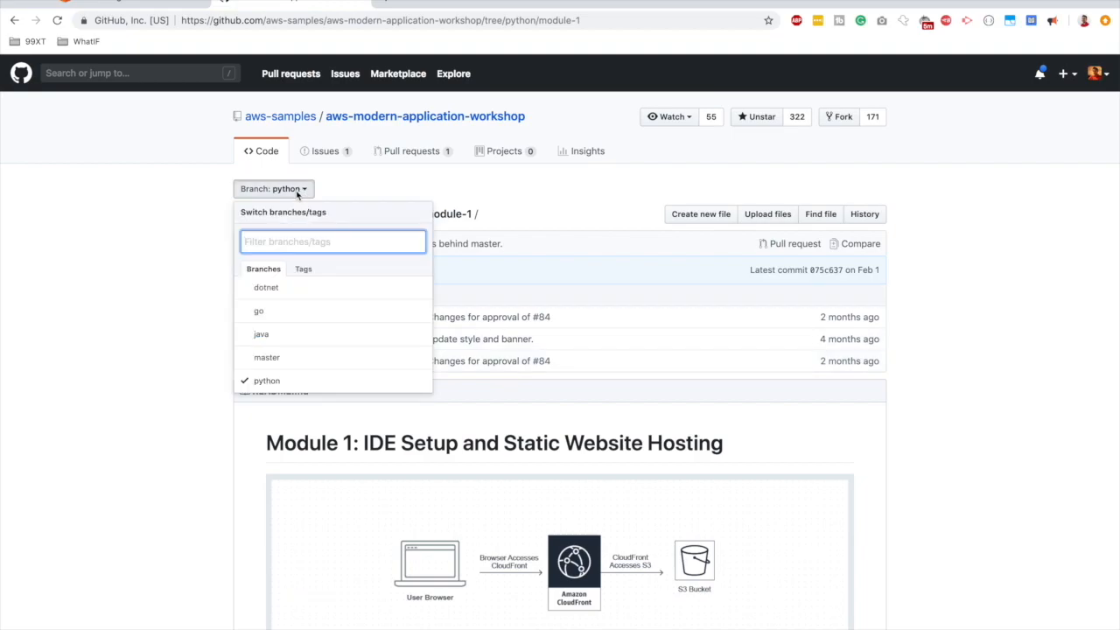
pyautogui.moveTo(290, 380)
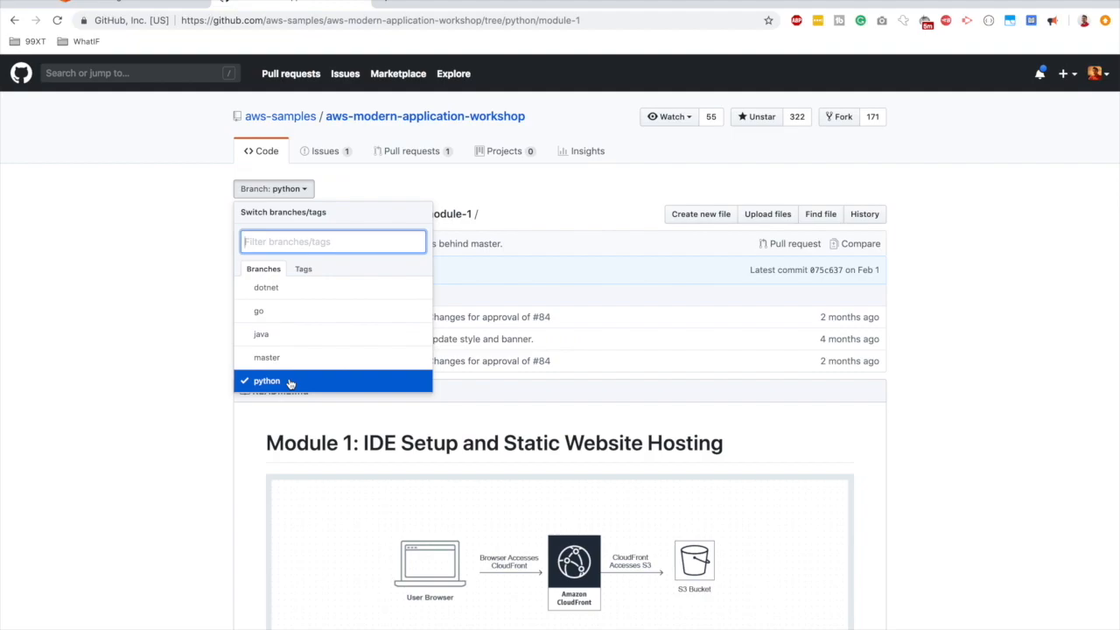
pyautogui.moveTo(266, 287)
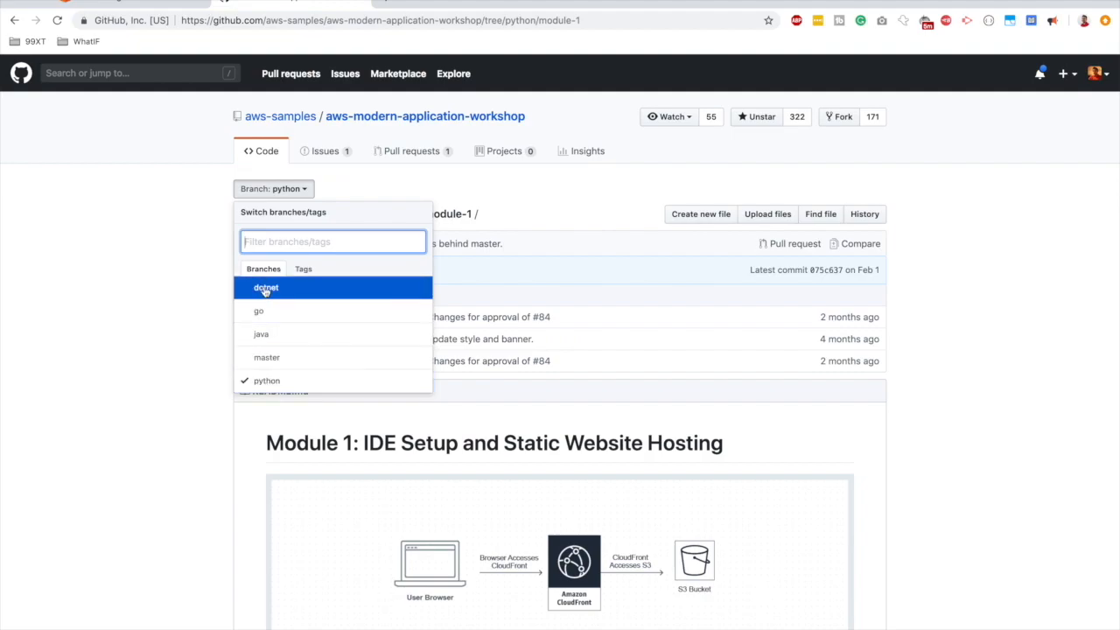
pyautogui.moveTo(288, 337)
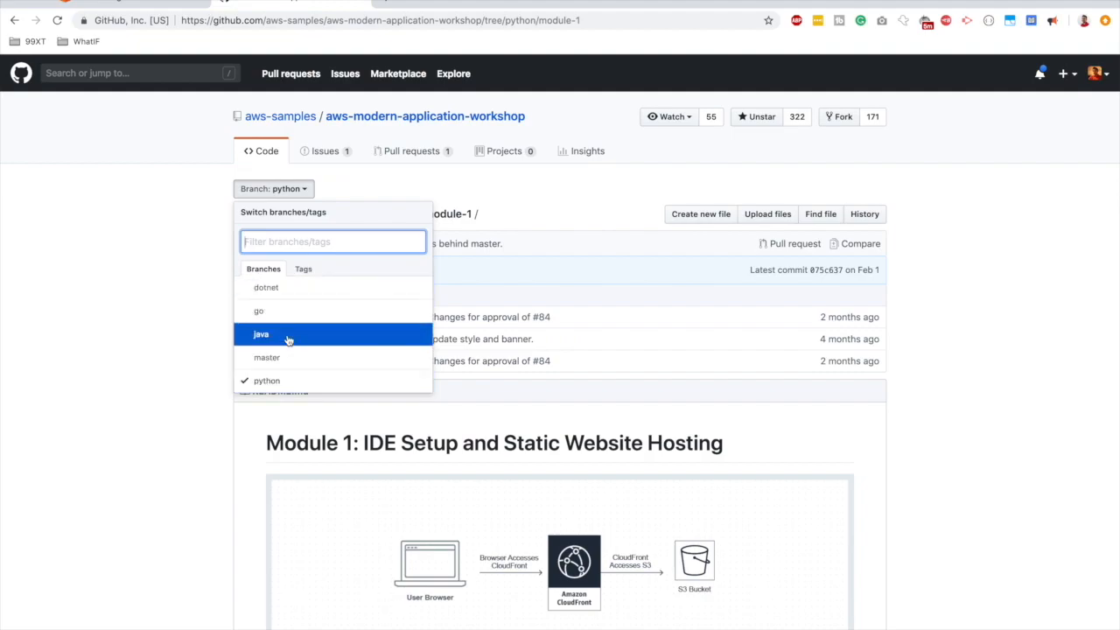
pyautogui.moveTo(265, 287)
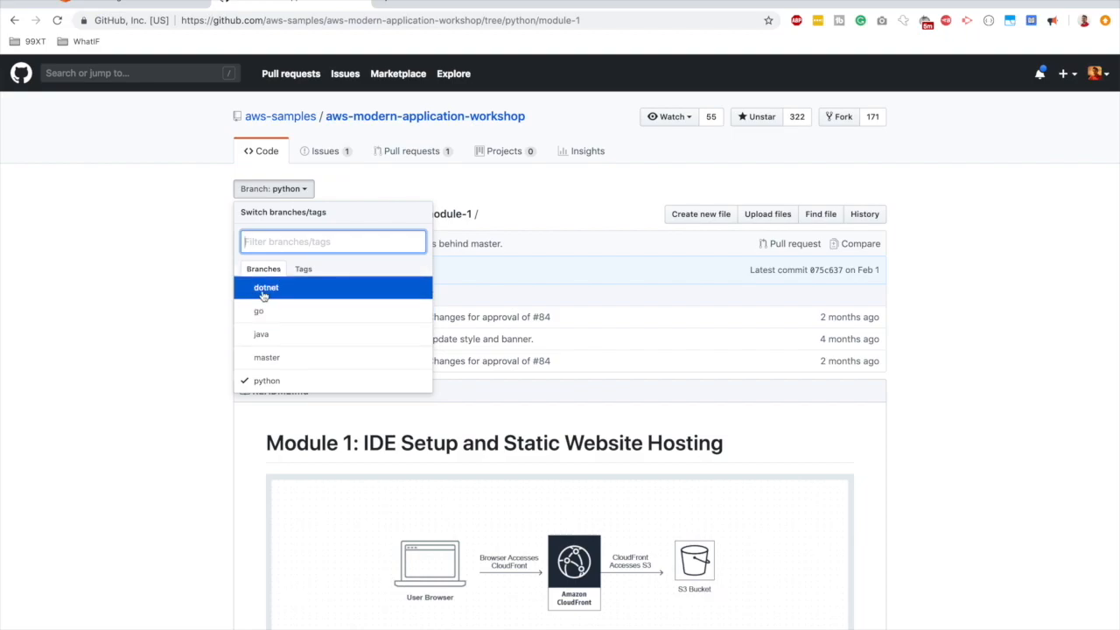
pyautogui.moveTo(313, 379)
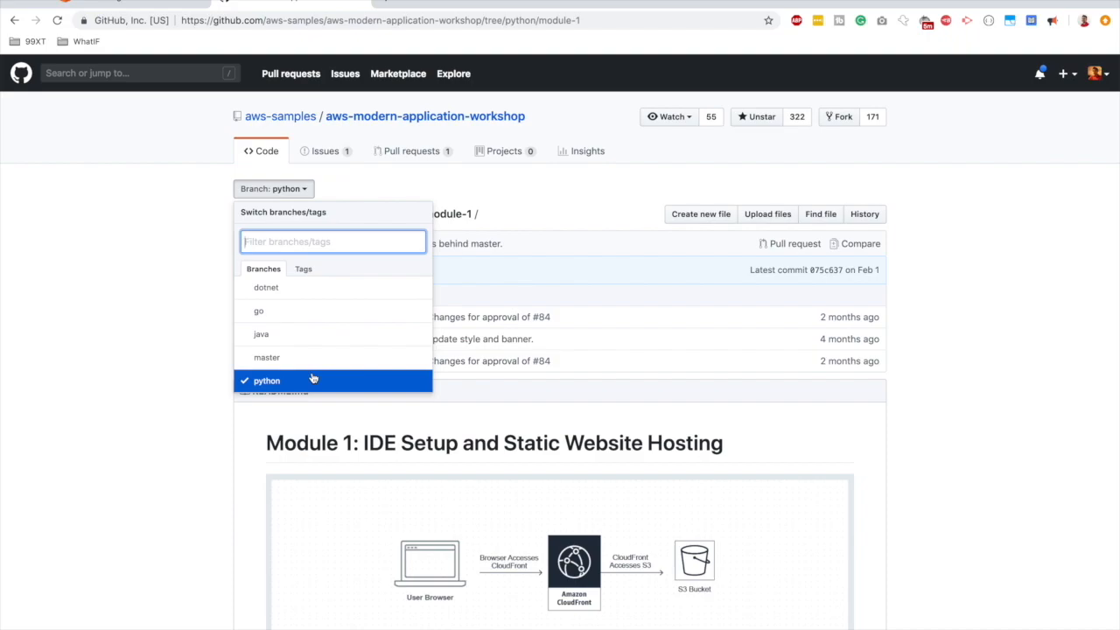
pyautogui.moveTo(292, 357)
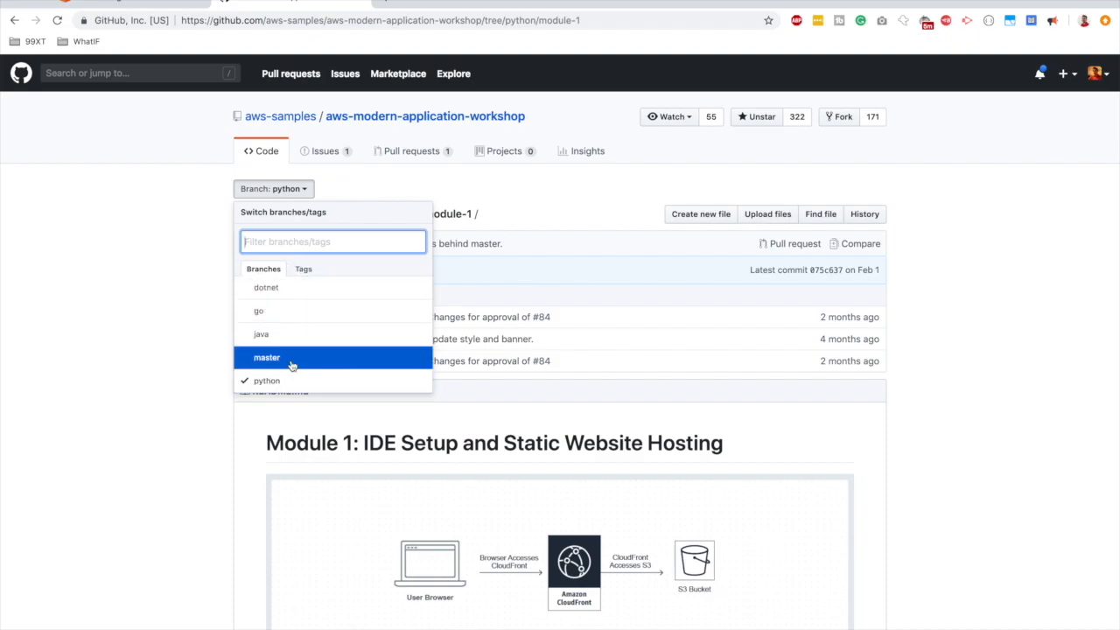
pyautogui.moveTo(259, 310)
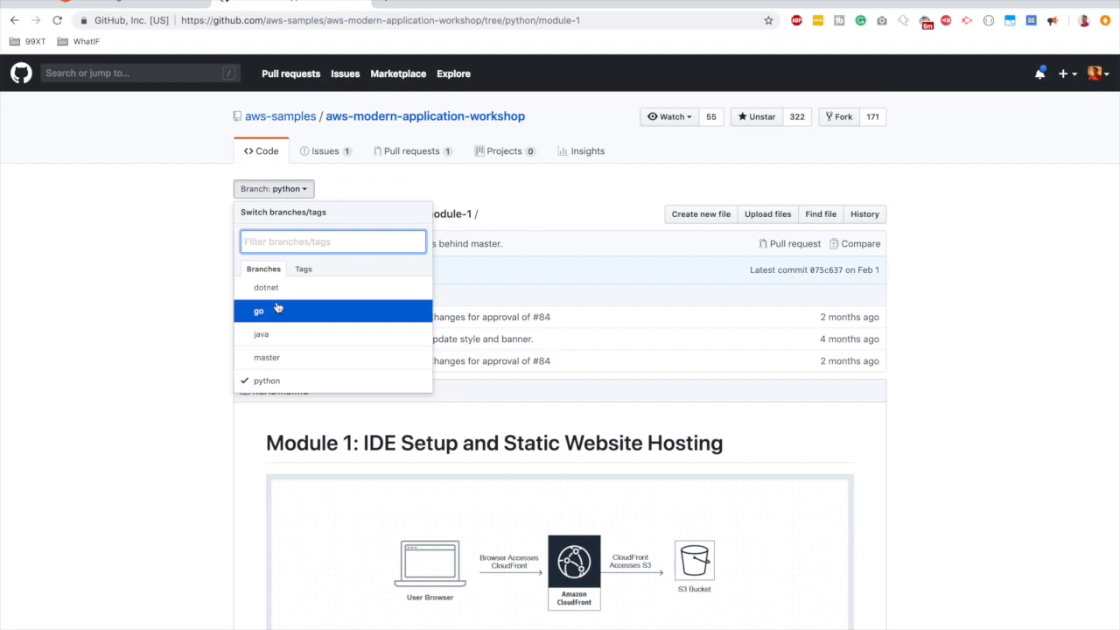
pyautogui.moveTo(295, 379)
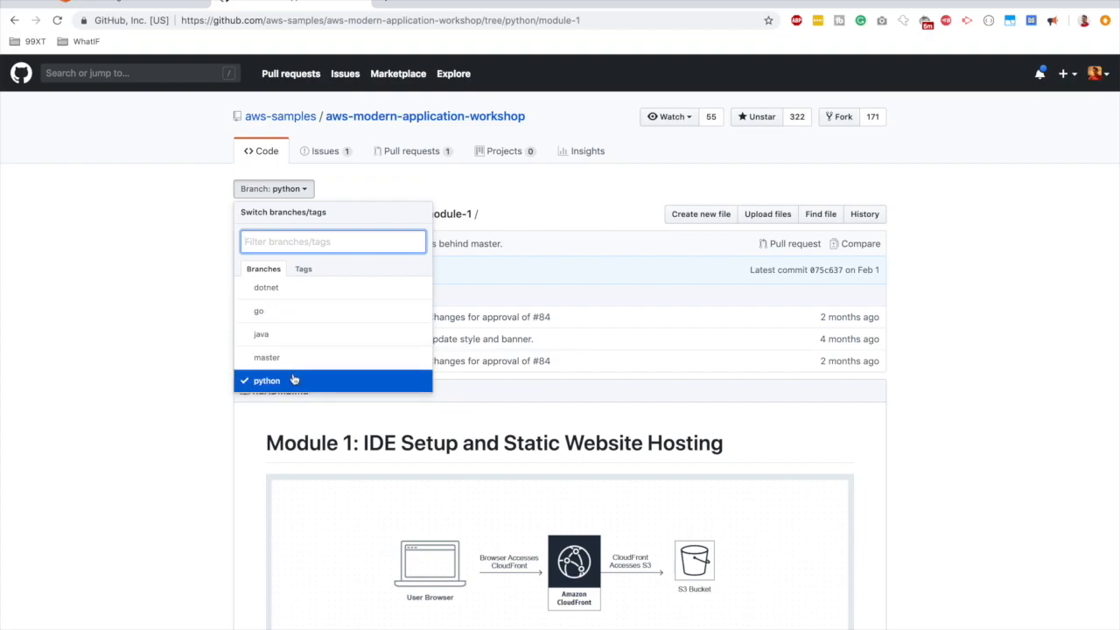
pyautogui.moveTo(183, 413)
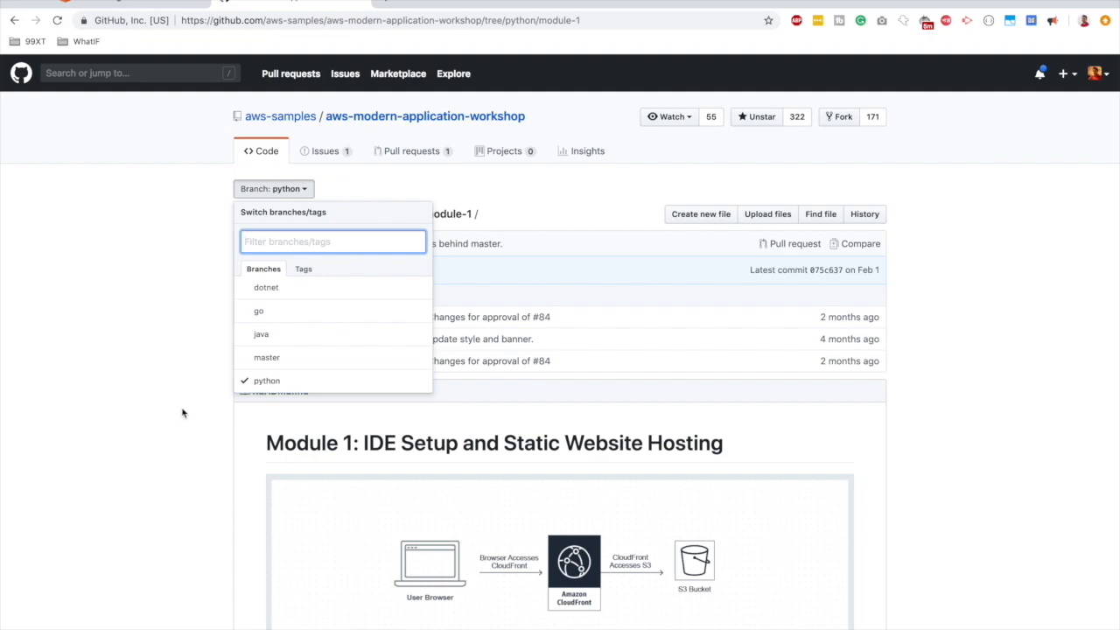
# Read the python branch's workshop README to the end and follow Proceed to Module 1.
pyautogui.click(267, 380)
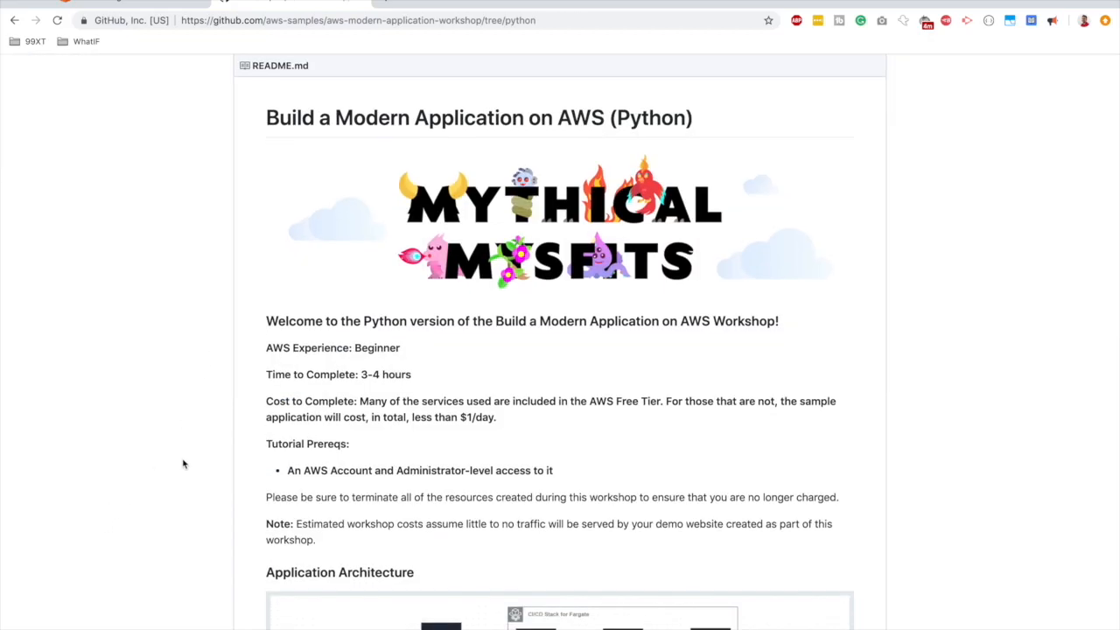
pyautogui.scroll(-3)
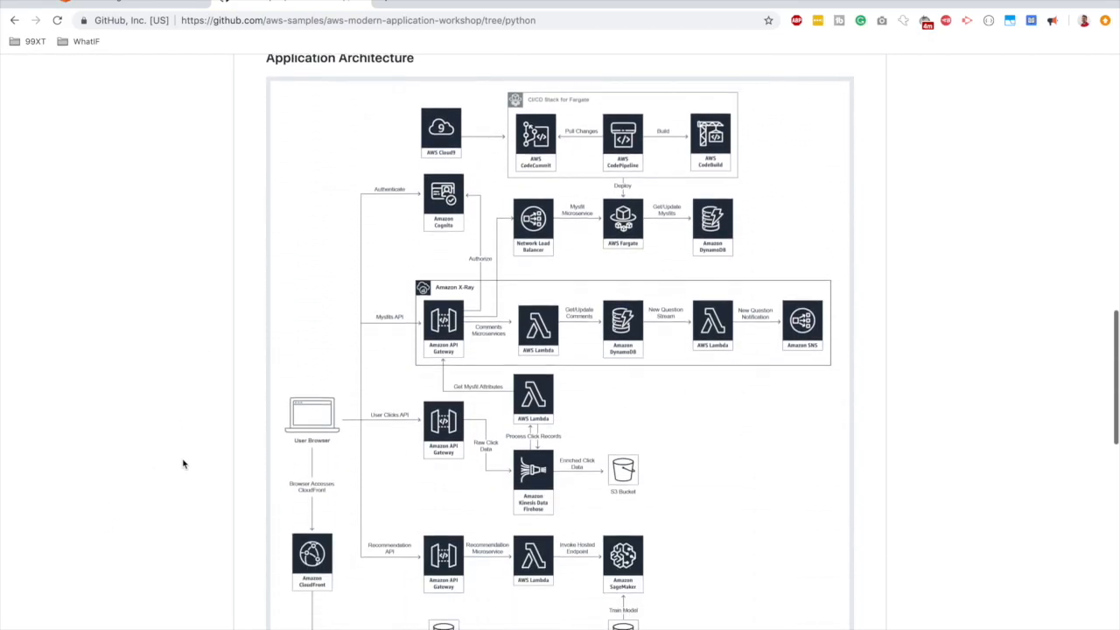
pyautogui.scroll(-3)
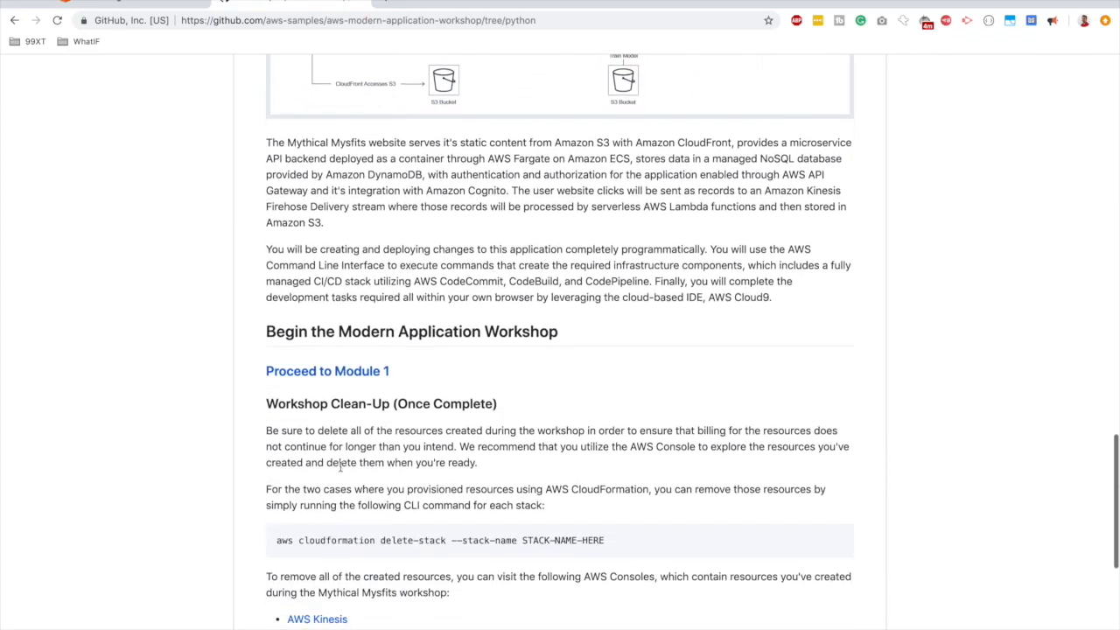
pyautogui.scroll(-3)
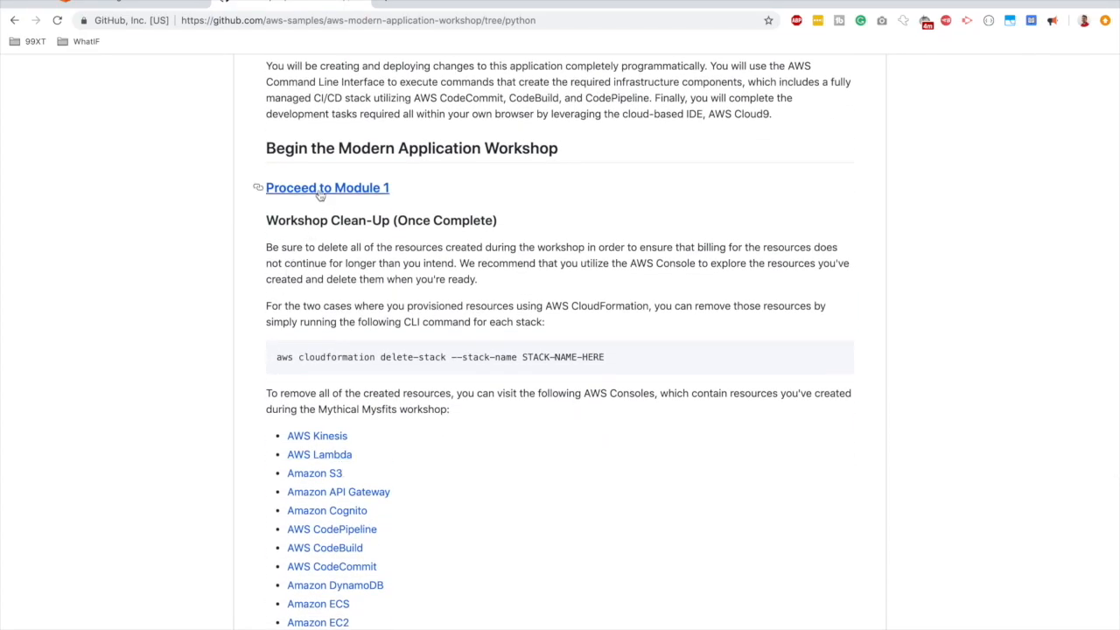
pyautogui.moveTo(235, 302)
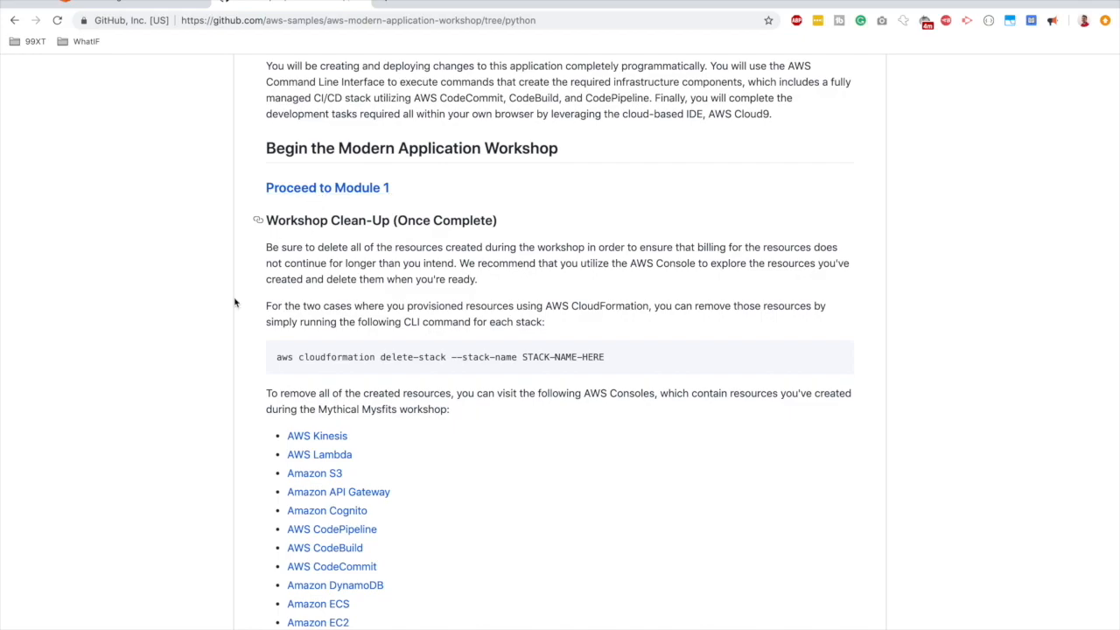
pyautogui.scroll(-3)
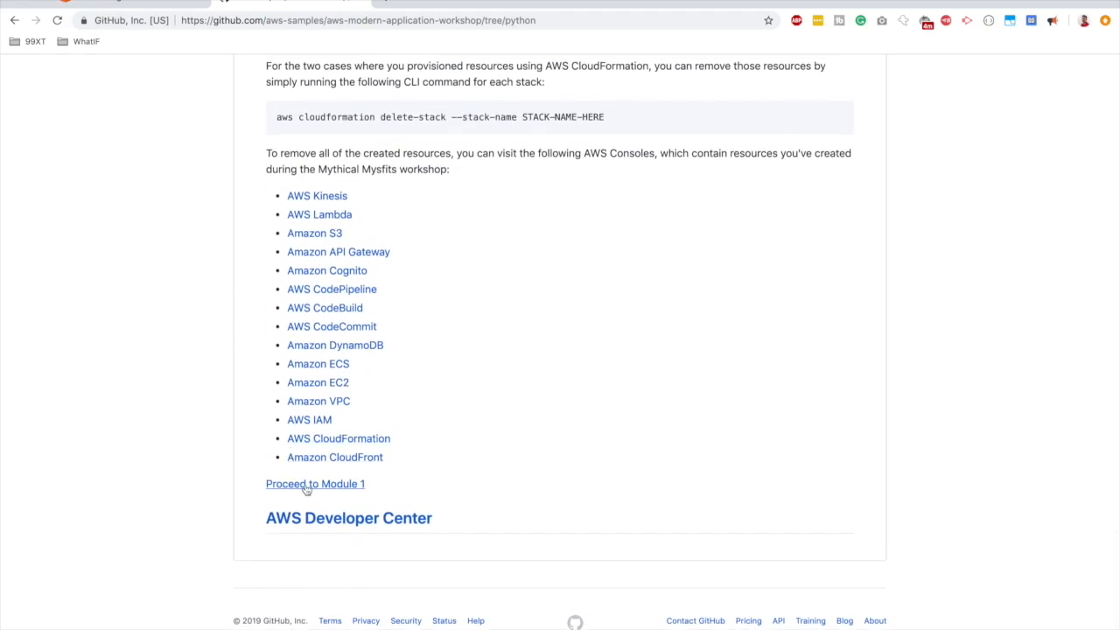
pyautogui.click(315, 483)
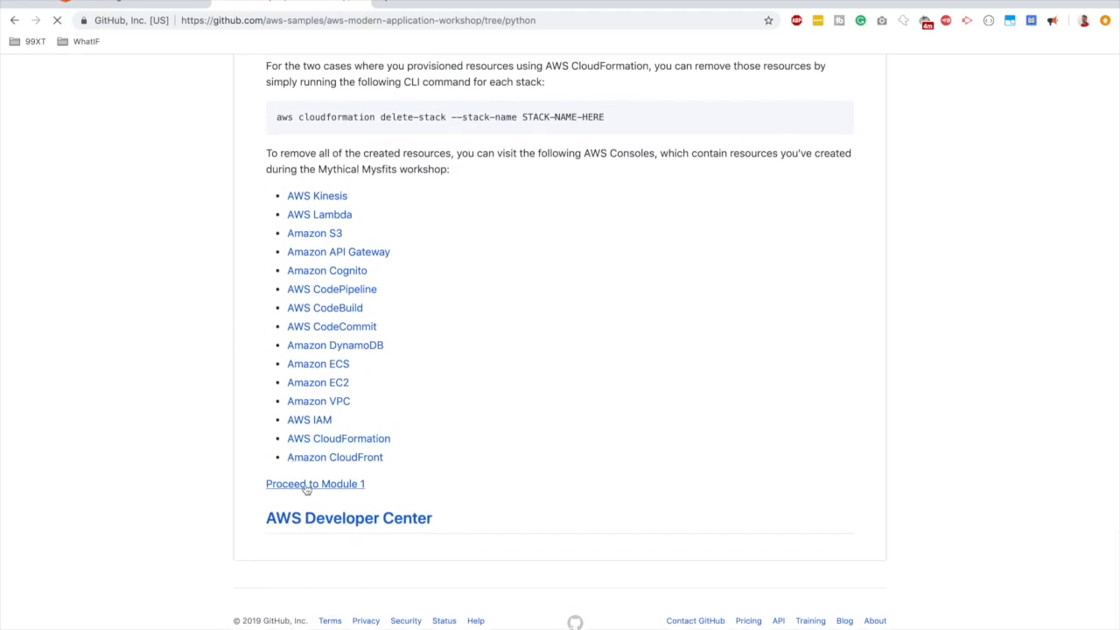
# Read Module 1's Getting Started section, highlighting the list of services used.
pyautogui.click(315, 483)
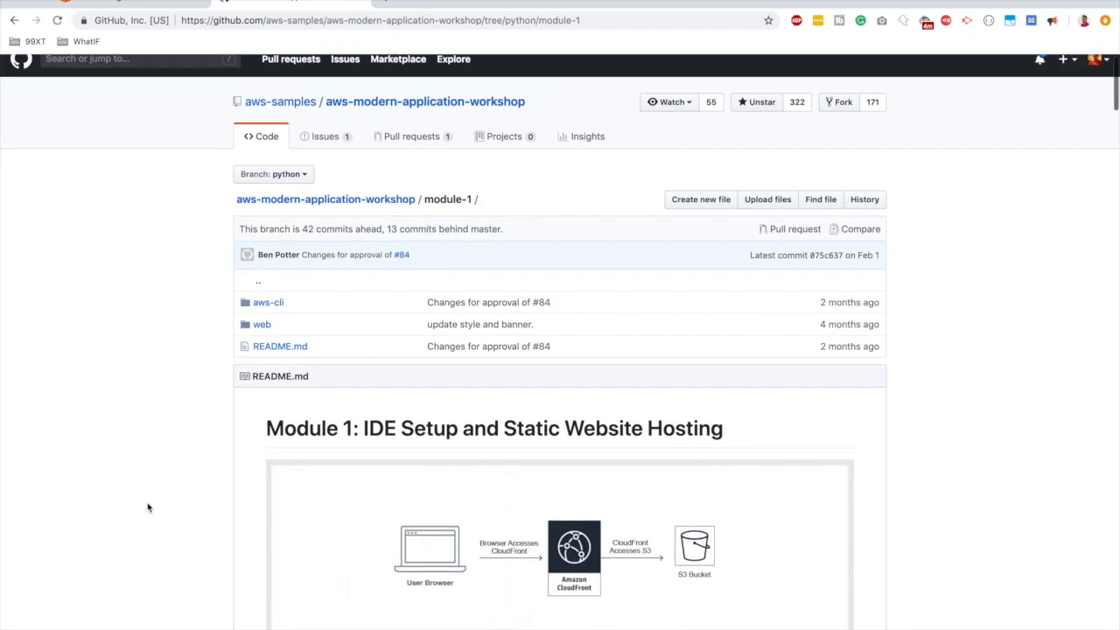
pyautogui.scroll(-3)
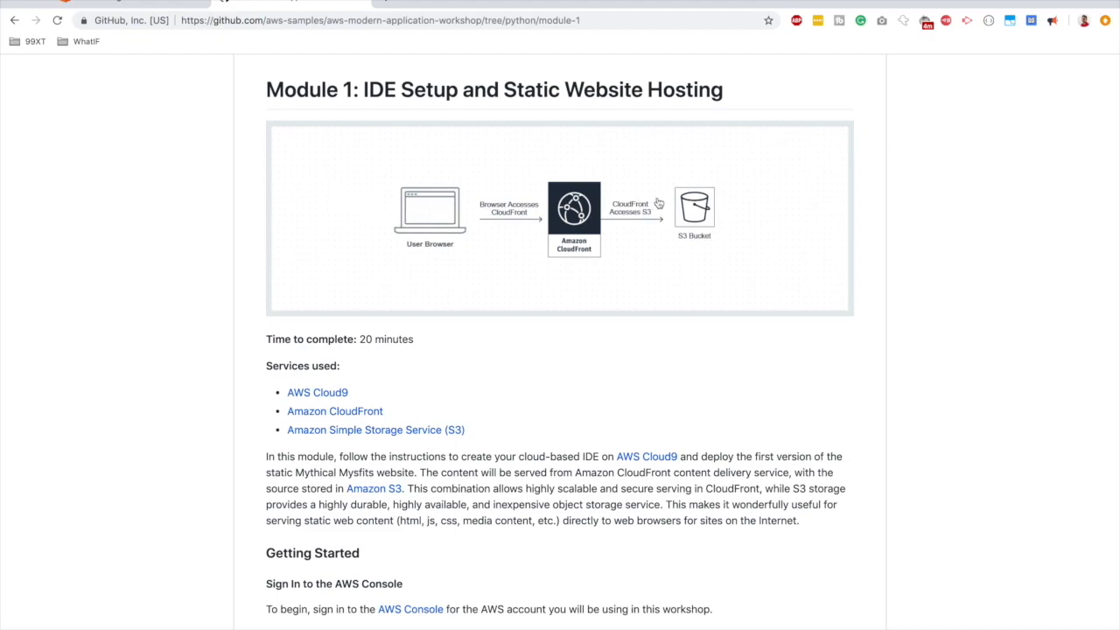
pyautogui.scroll(-3)
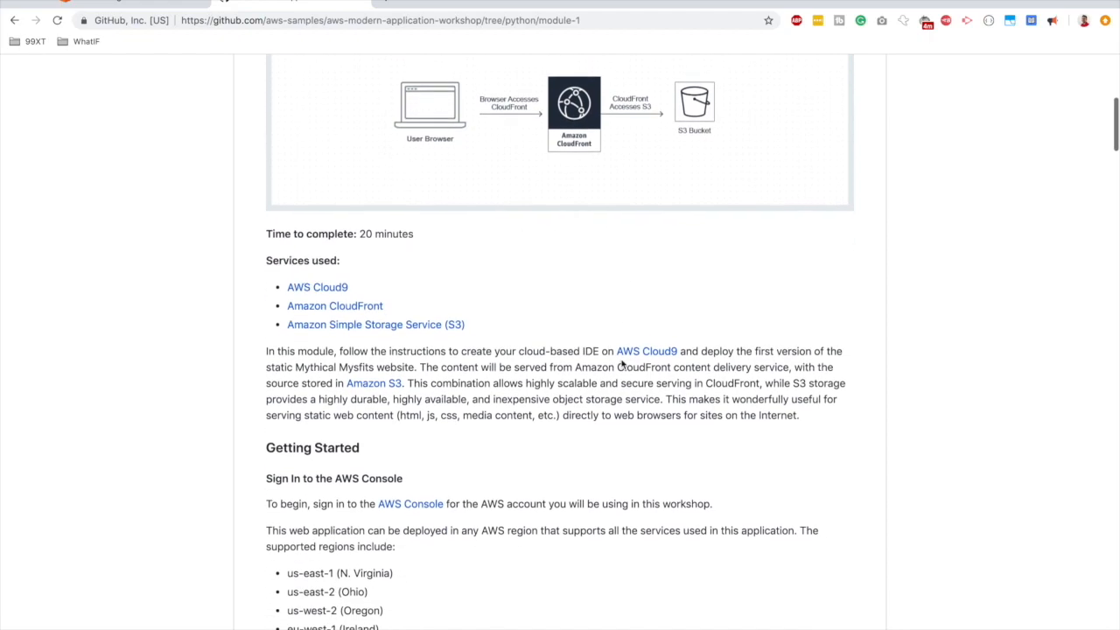
pyautogui.scroll(-3)
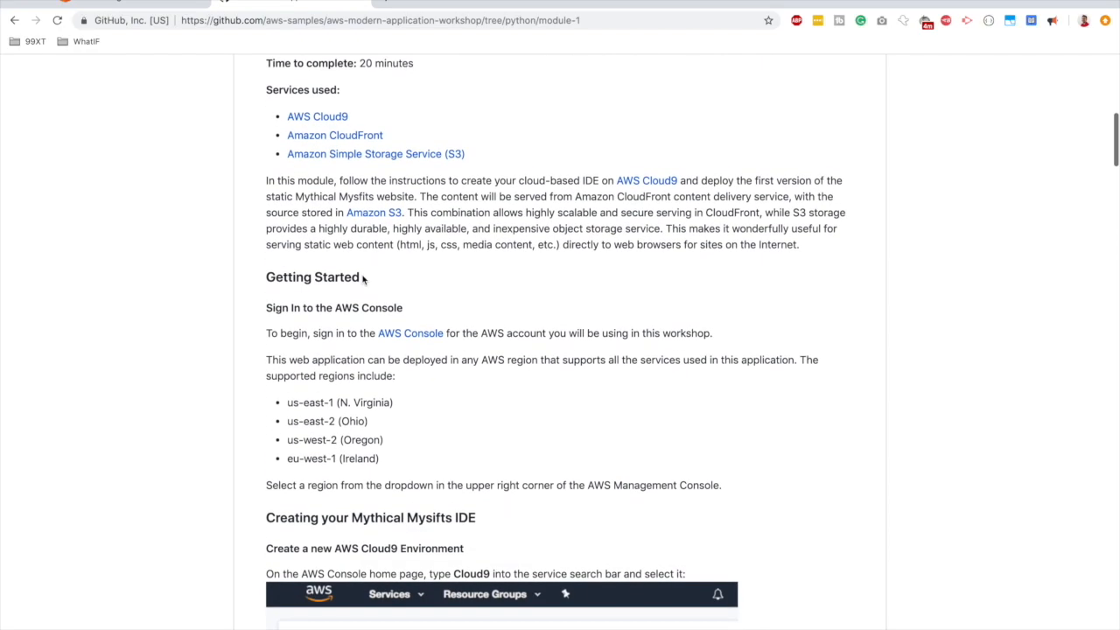
pyautogui.moveTo(287, 115); pyautogui.dragTo(466, 154)
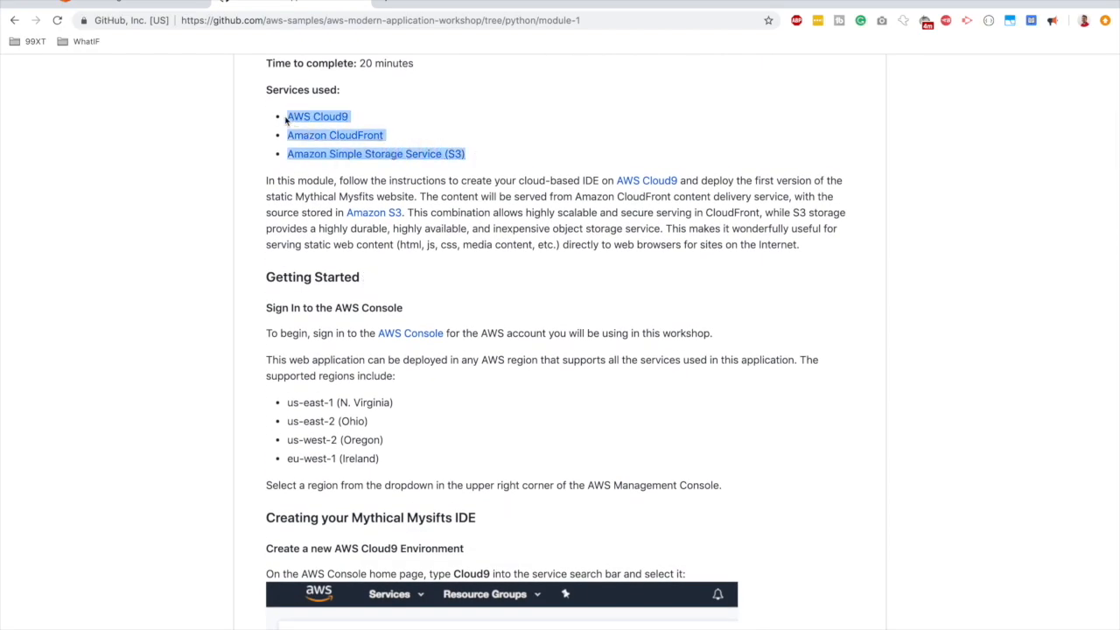
pyautogui.moveTo(442, 319)
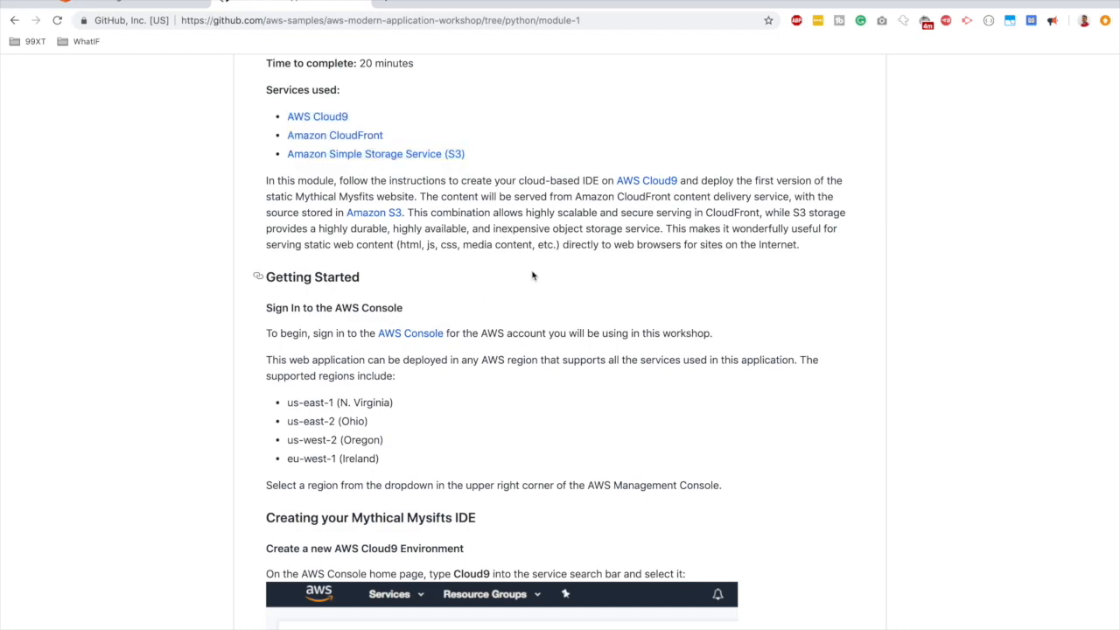
pyautogui.scroll(-3)
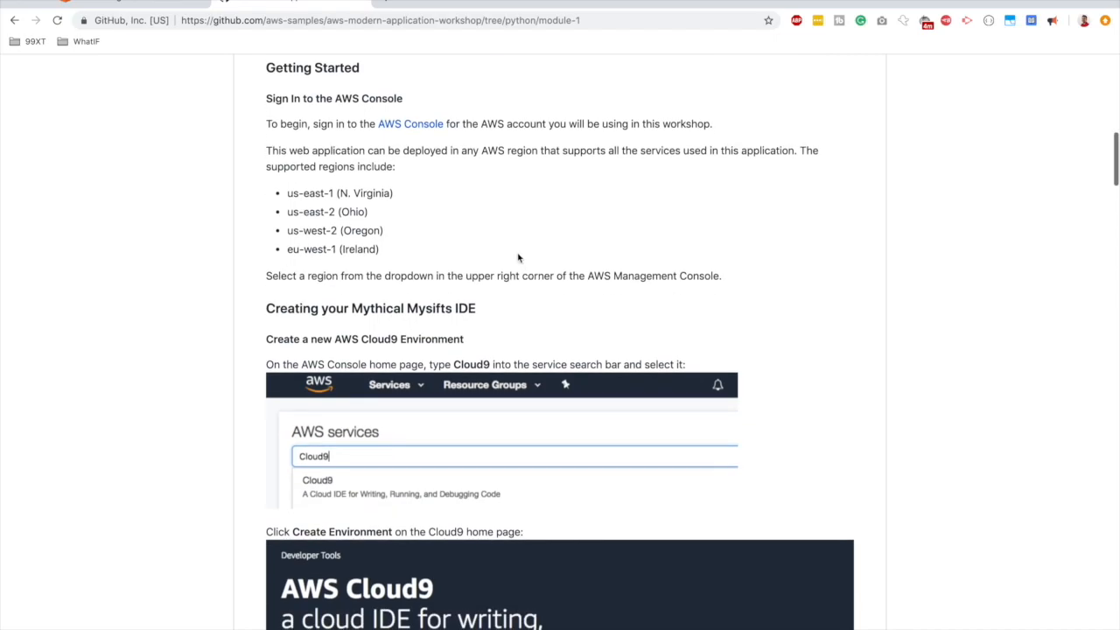
pyautogui.moveTo(338, 125)
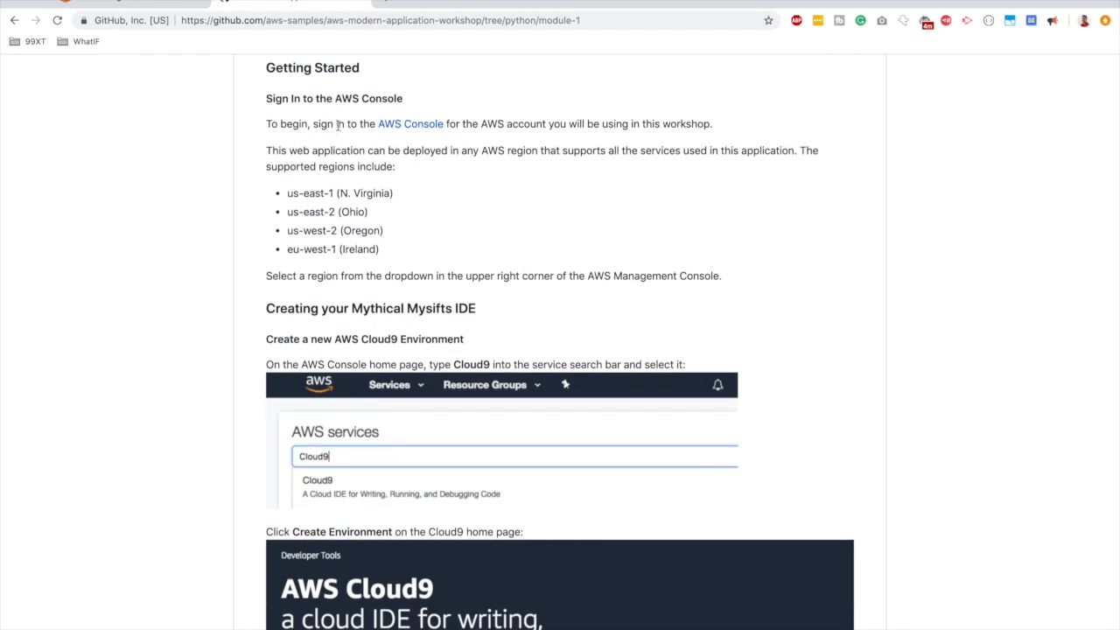
pyautogui.moveTo(459, 212)
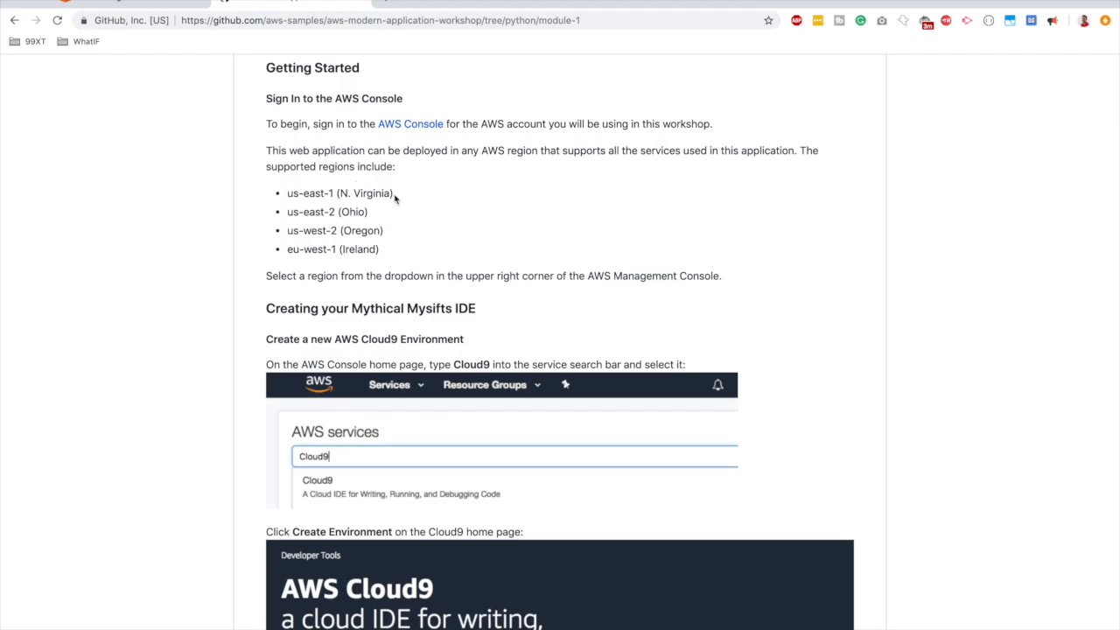
# Note the us-east-1 N. Virginia supported region and check the console's current region.
pyautogui.doubleClick(340, 193)
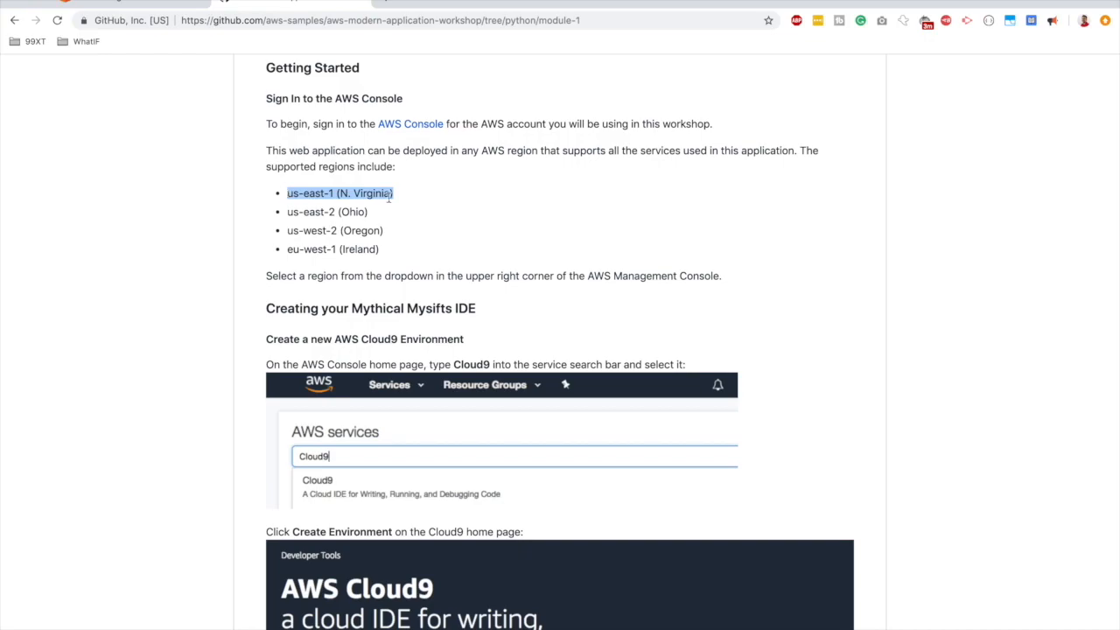
pyautogui.scroll(-3)
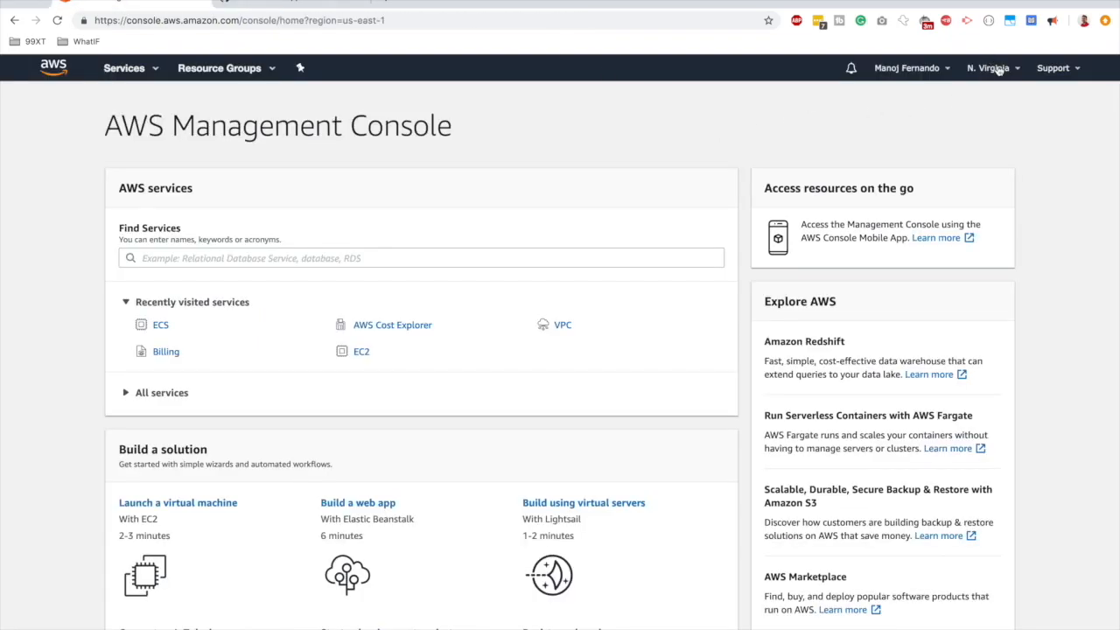
pyautogui.click(989, 68)
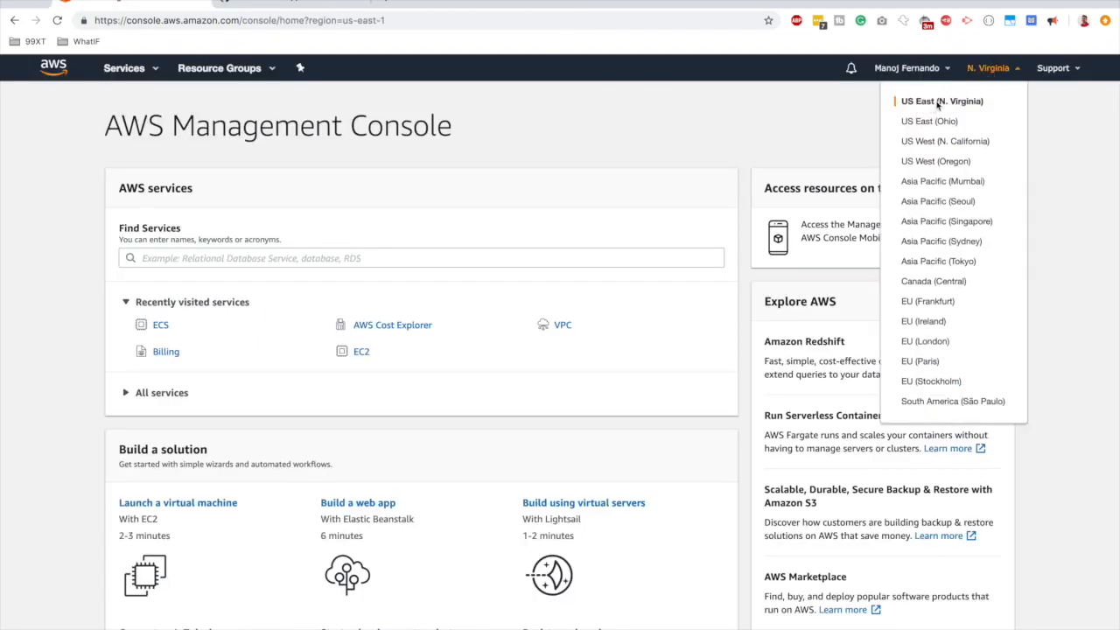
pyautogui.moveTo(716, 119)
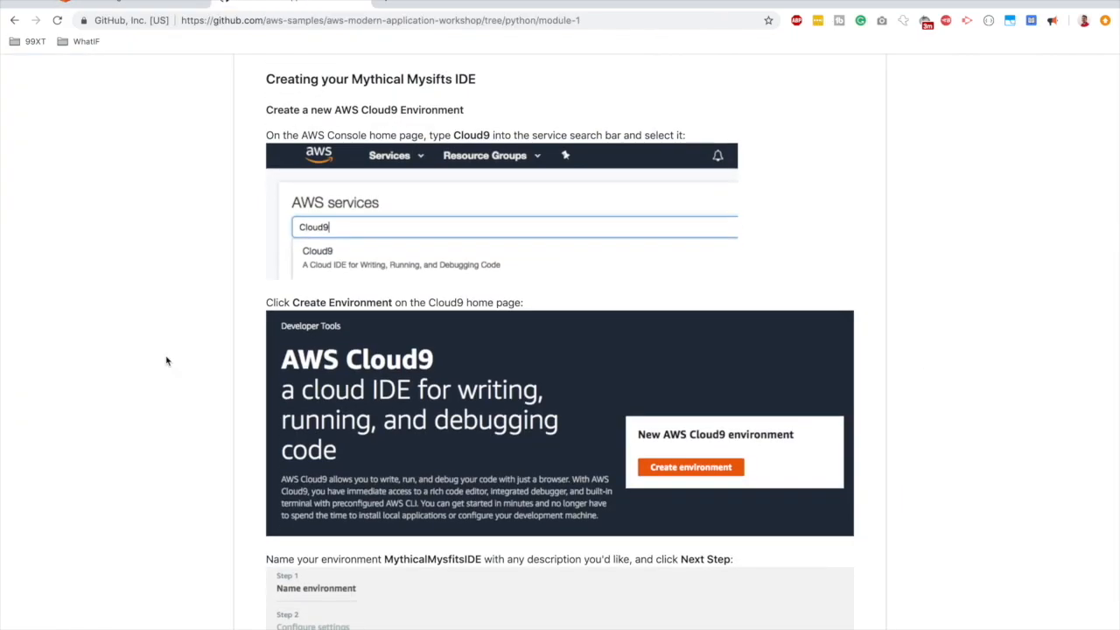
pyautogui.moveTo(404, 94)
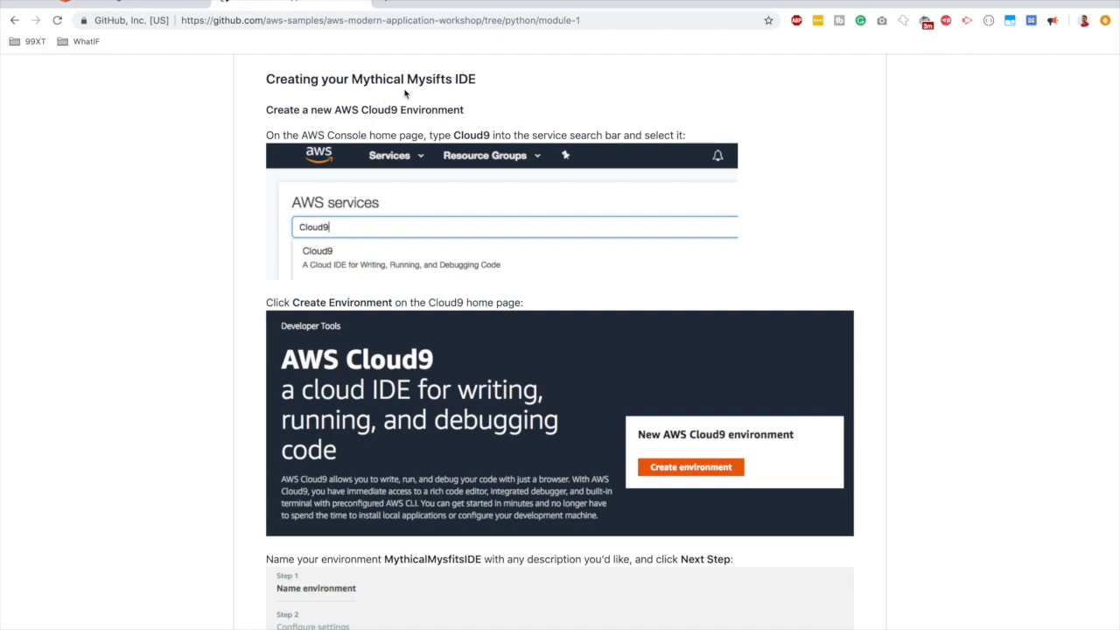
pyautogui.moveTo(339, 235)
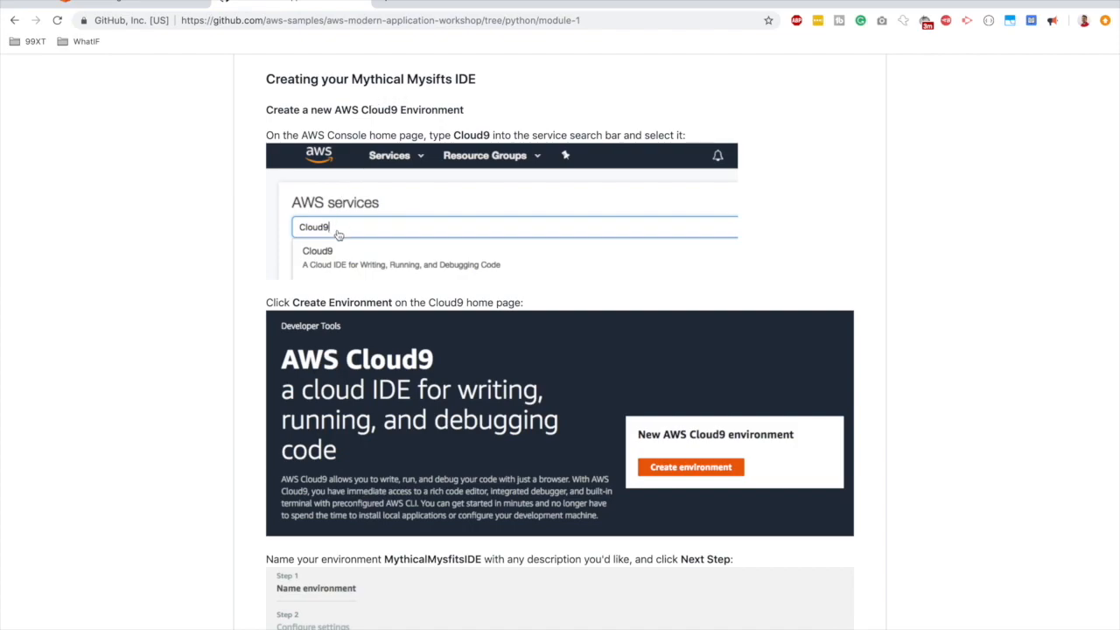
pyautogui.moveTo(271, 232)
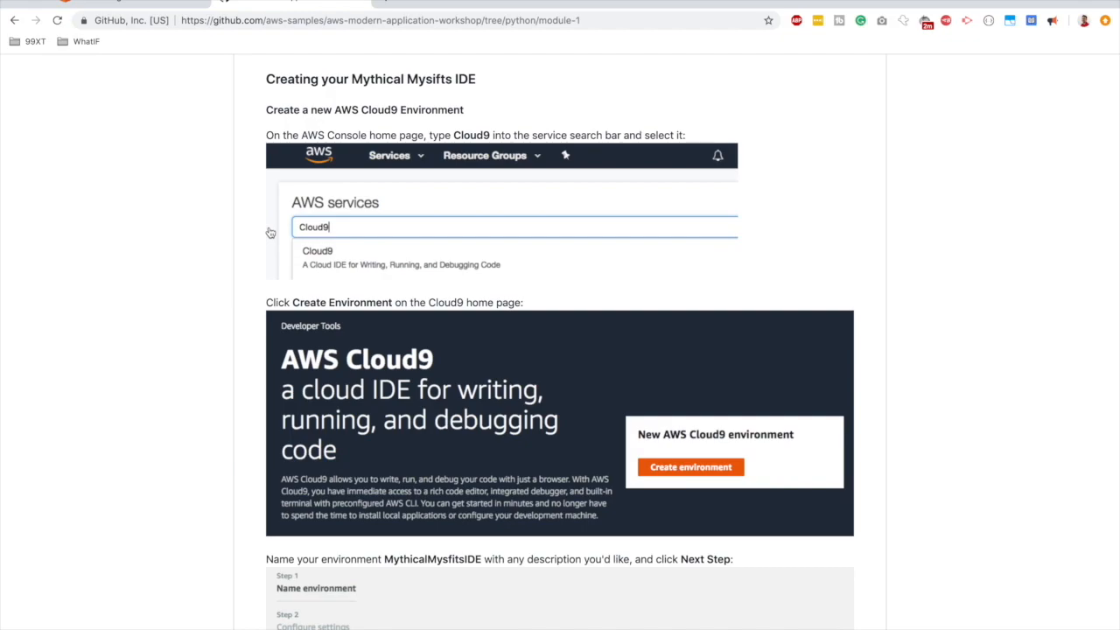
pyautogui.moveTo(293, 239)
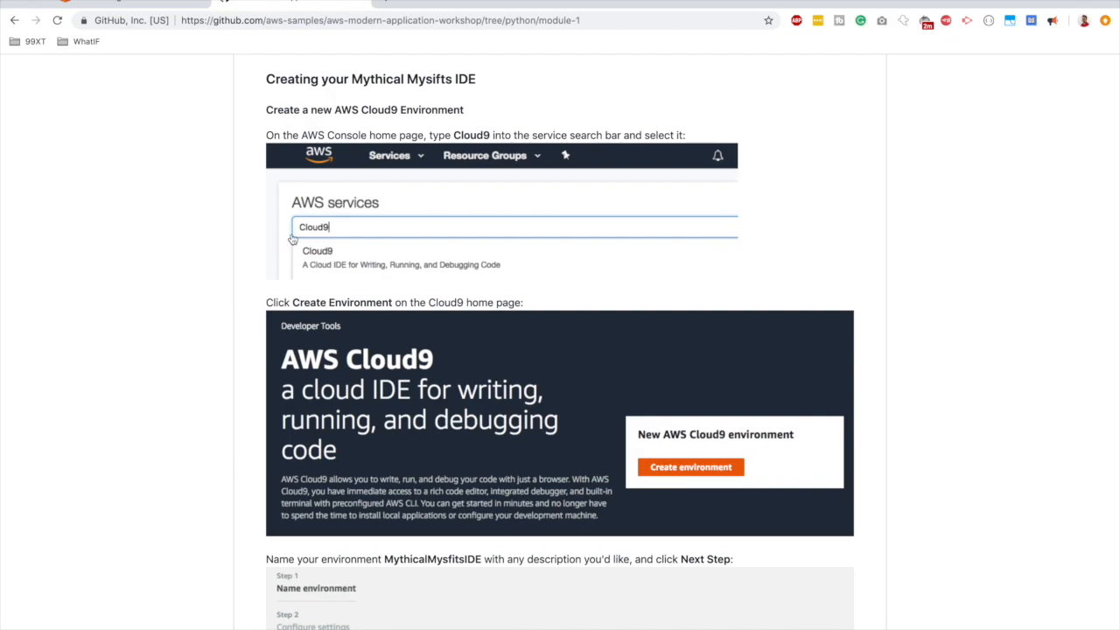
# Find cloud9 in the AWS console service search and start a new environment.
pyautogui.click(293, 4)
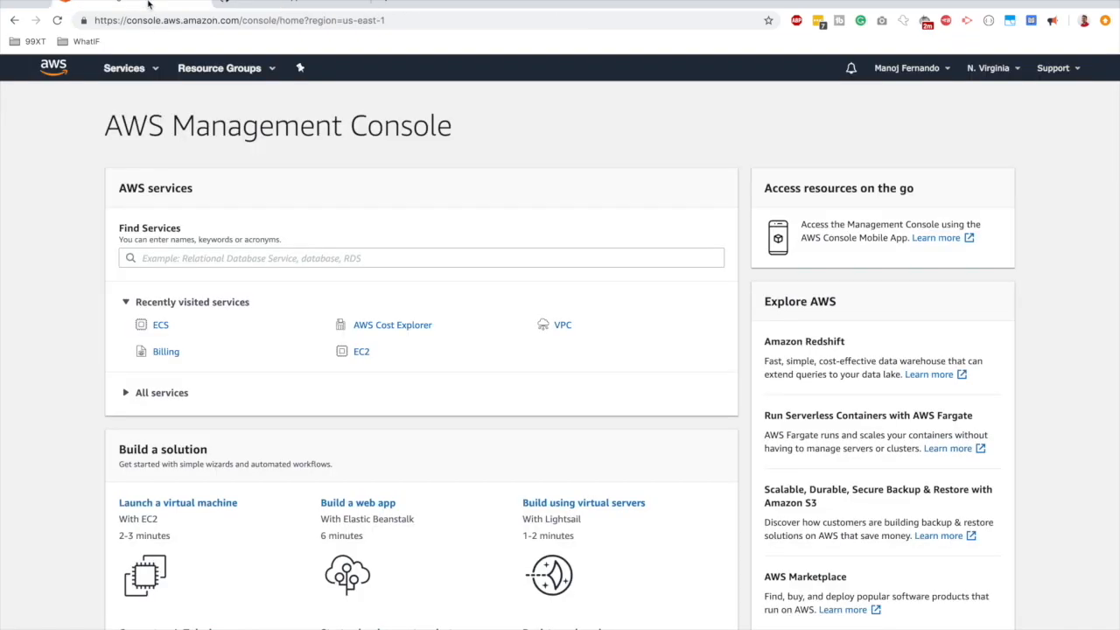
pyautogui.click(421, 258)
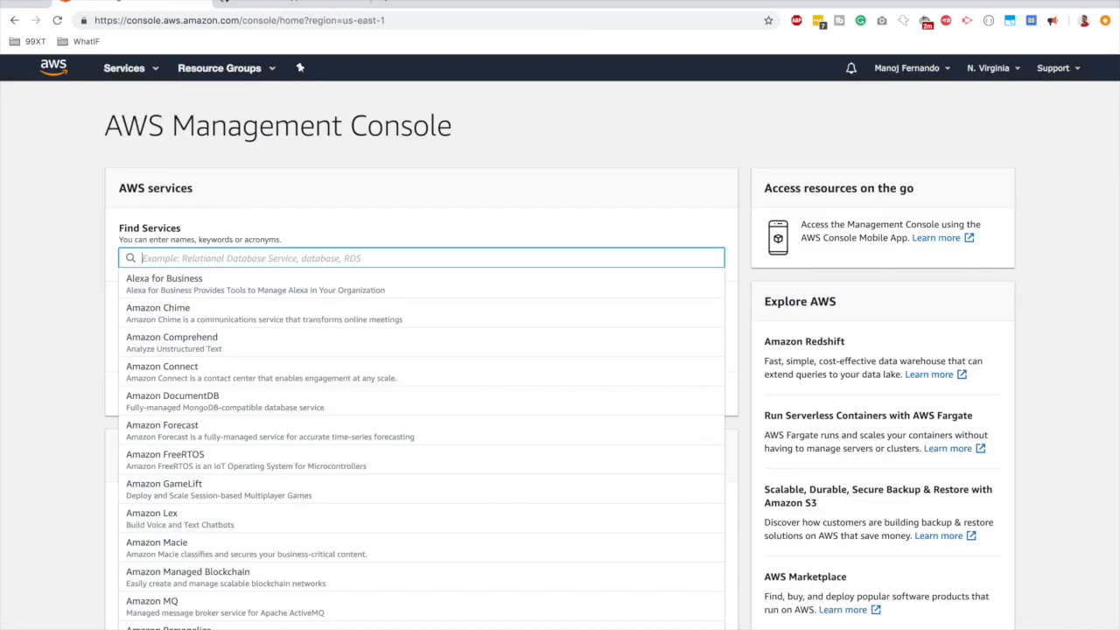
pyautogui.write('cloud9')
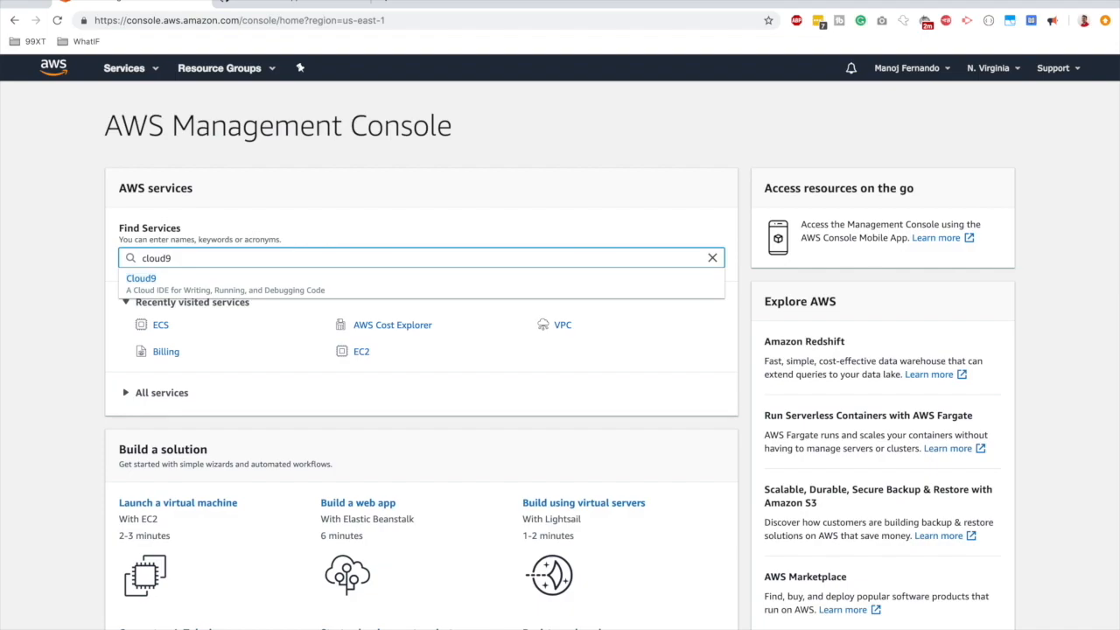
pyautogui.click(140, 278)
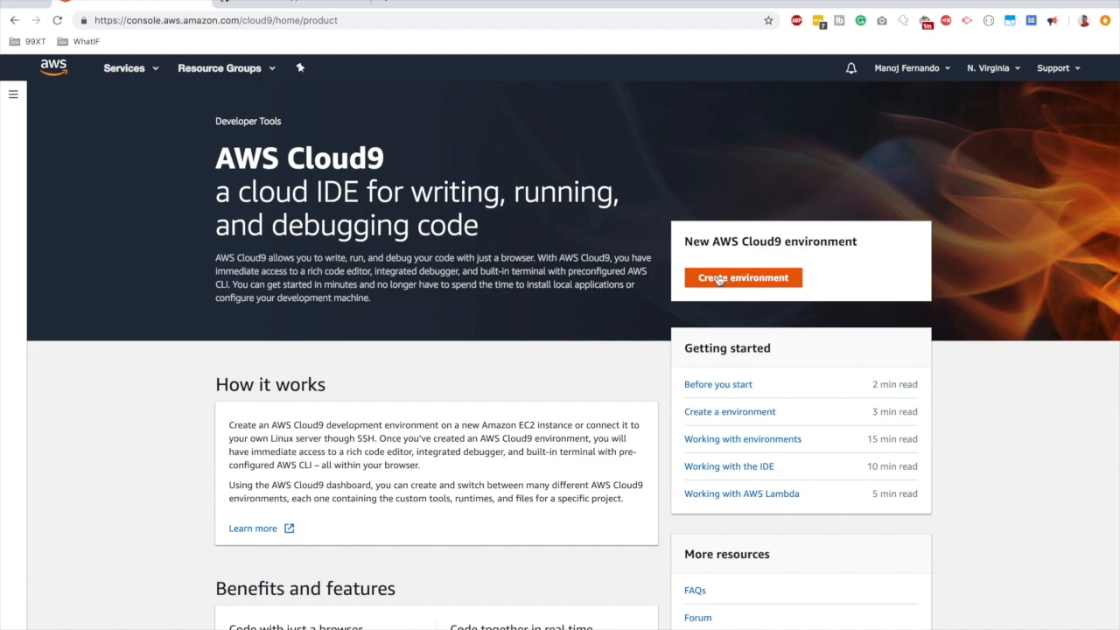
pyautogui.click(742, 277)
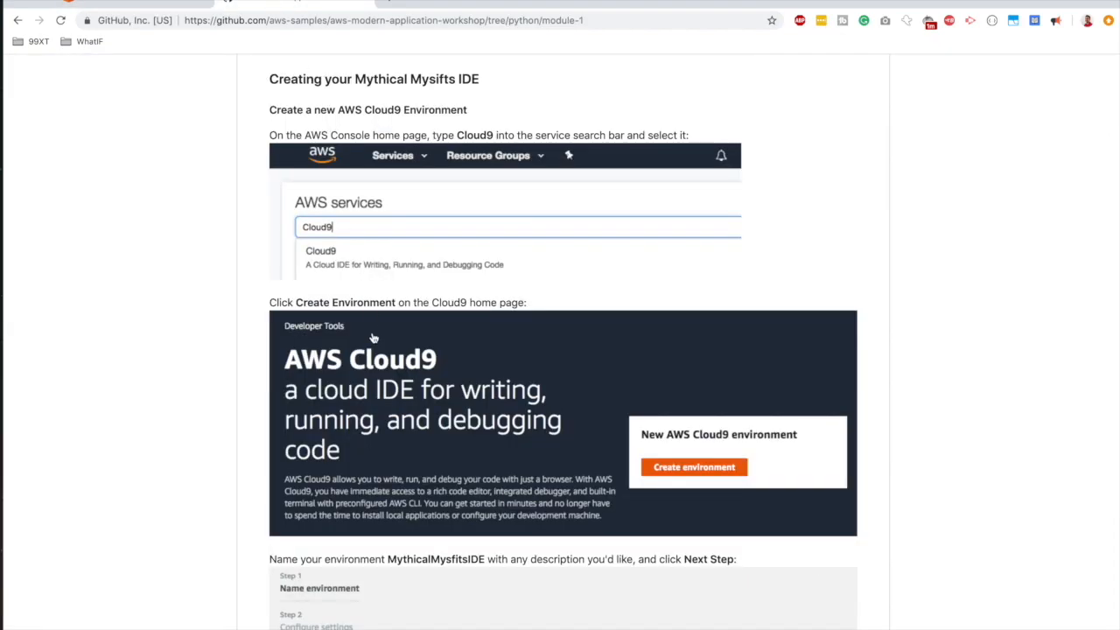
# Name the environment MythicalMysfitIDE with description 'IDE for developing Mythical' and continue.
pyautogui.scroll(-3)
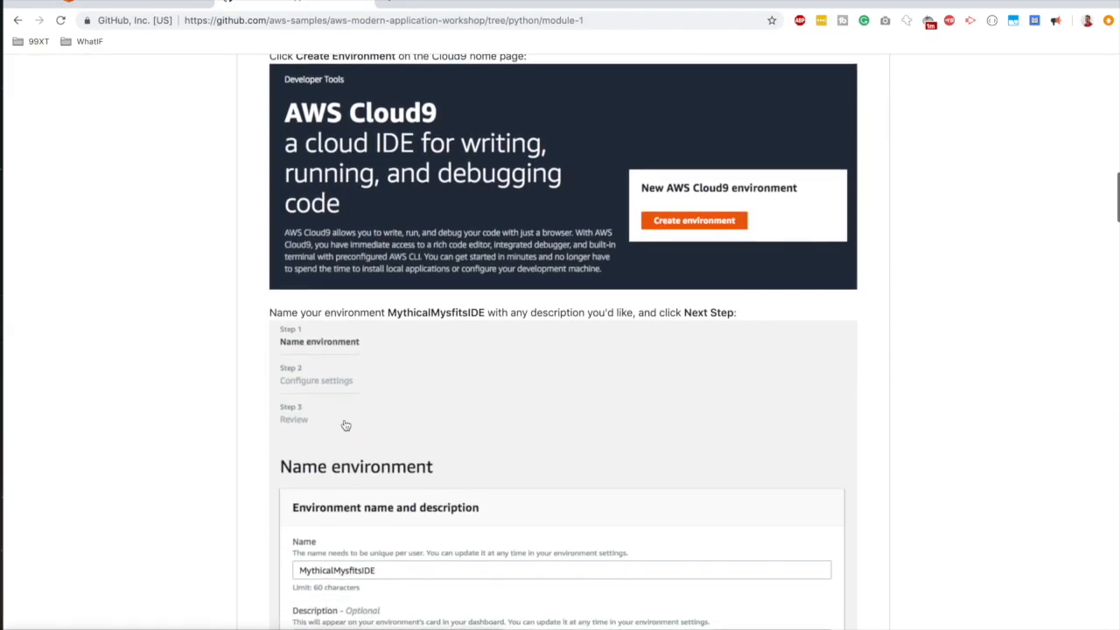
pyautogui.scroll(-3)
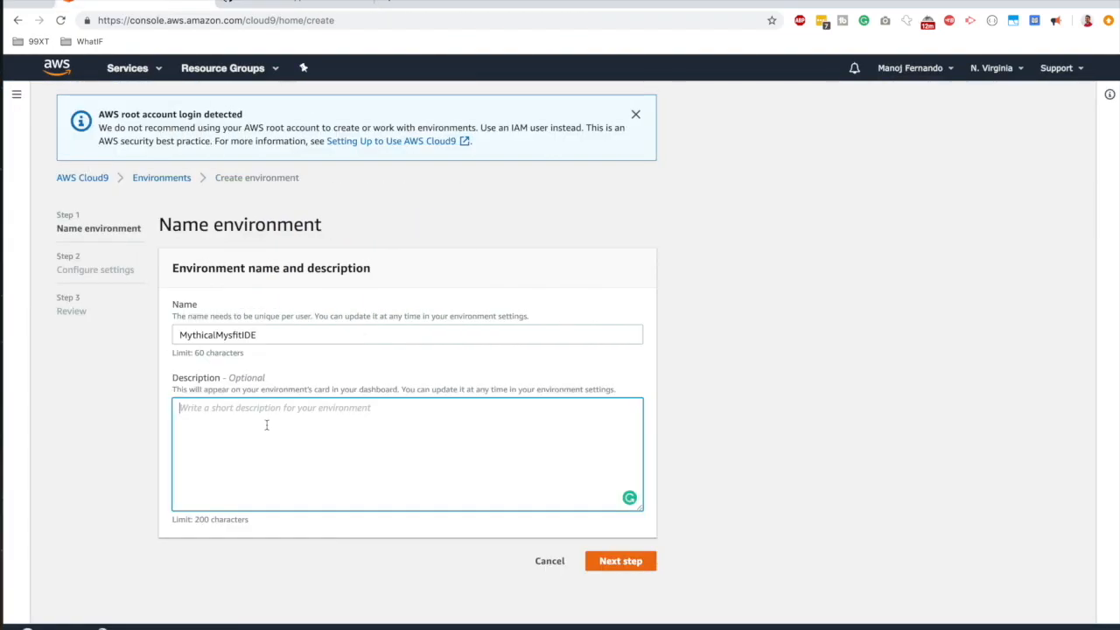
pyautogui.write('IDE for developing Mythical')
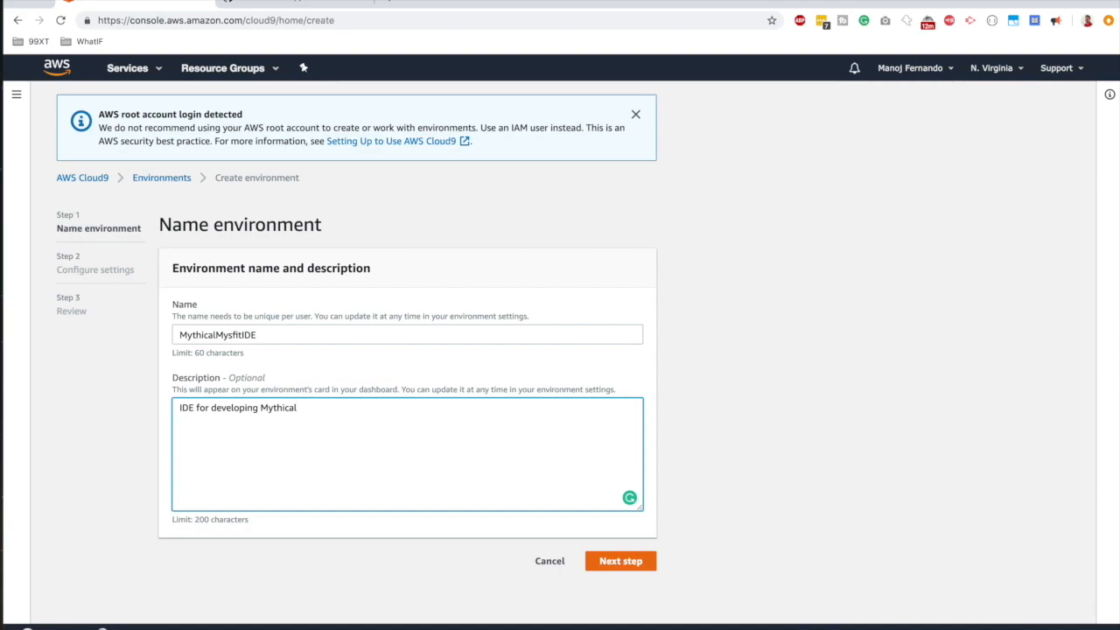
pyautogui.click(620, 561)
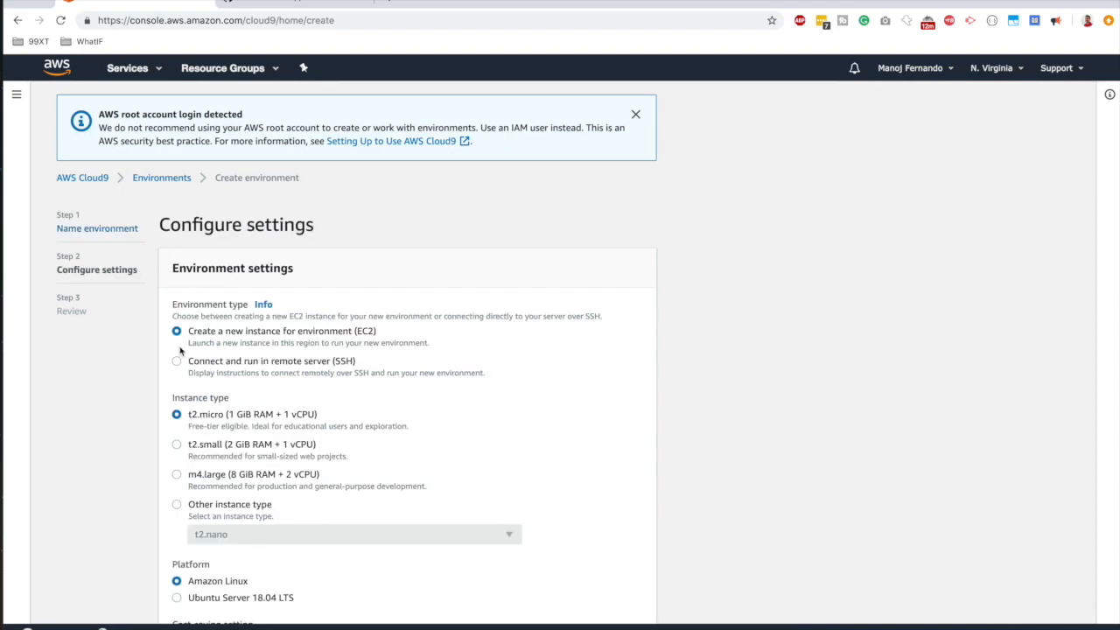
pyautogui.moveTo(246, 361)
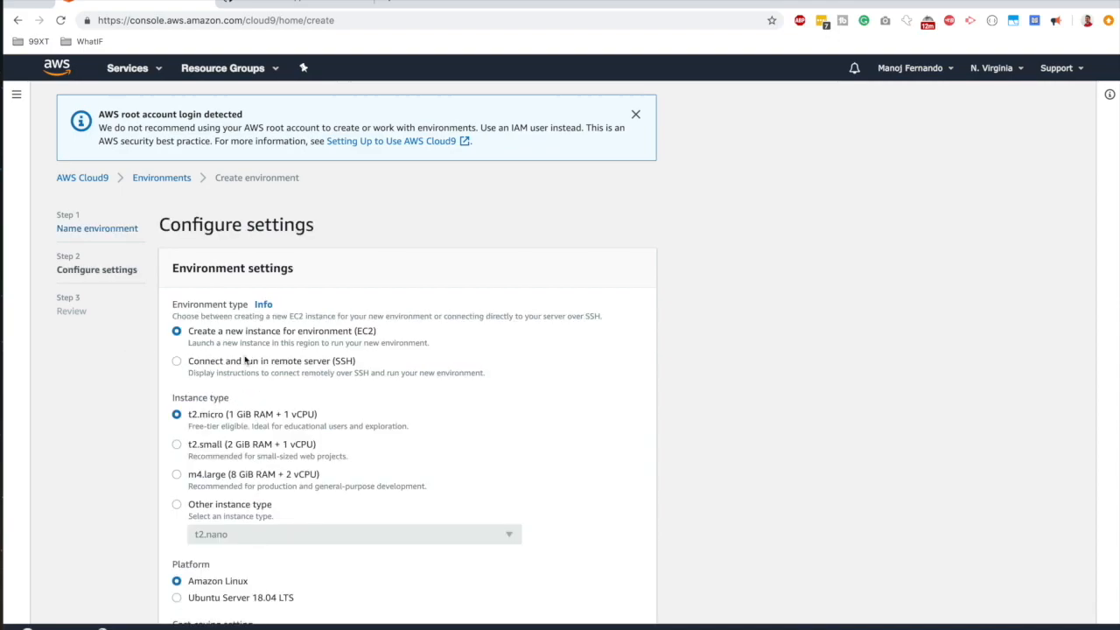
# Review the default EC2 t2.micro, Amazon Linux and 30-minute hibernation settings.
pyautogui.click(635, 114)
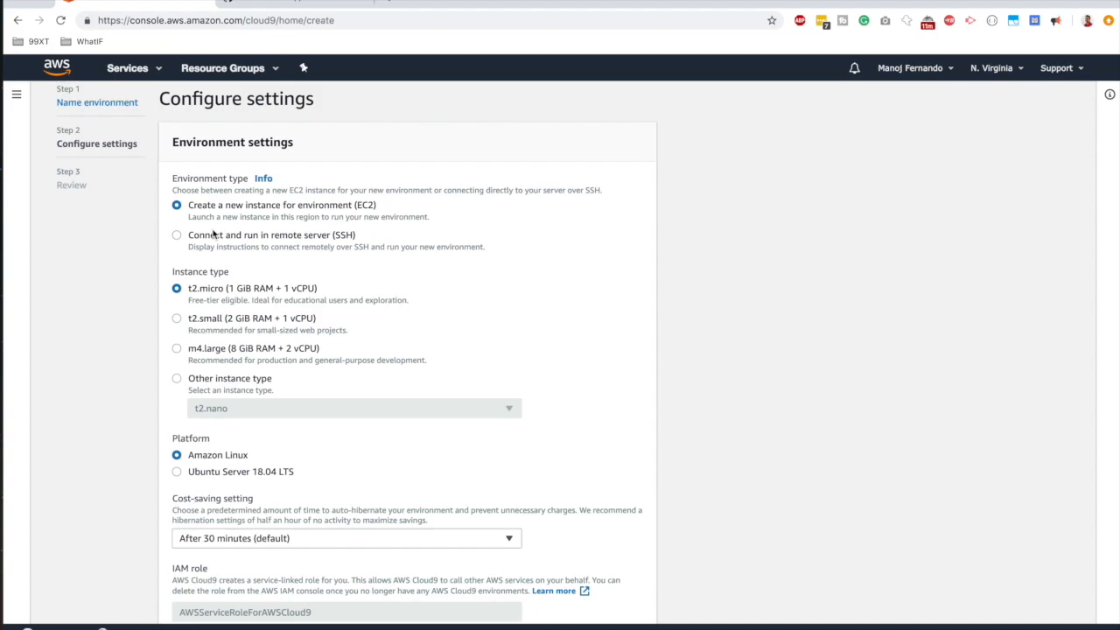
pyautogui.moveTo(198, 205)
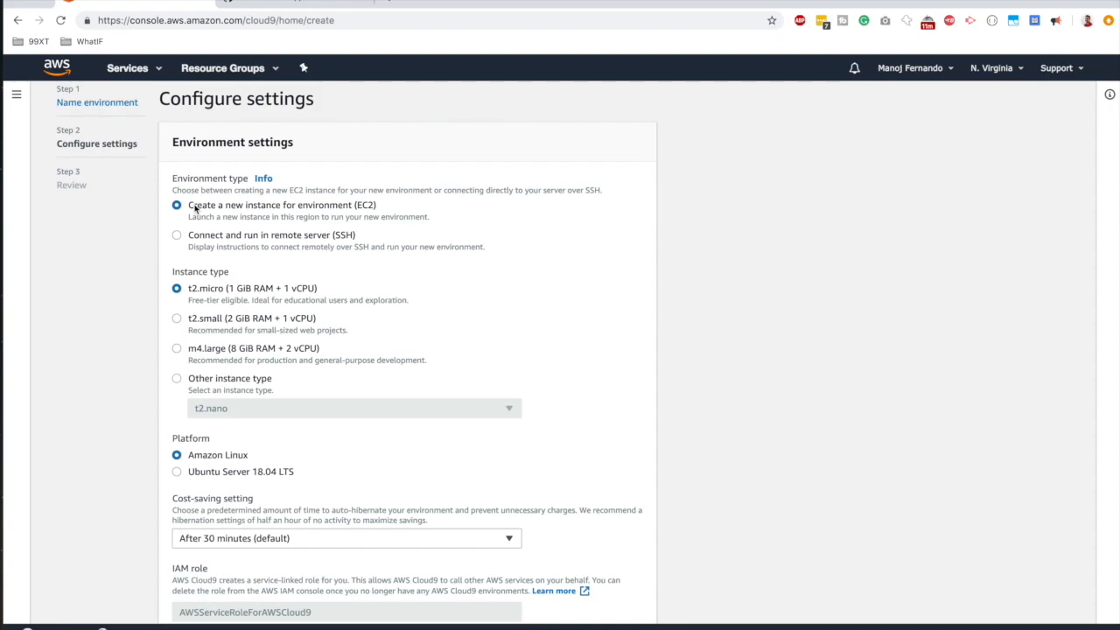
pyautogui.moveTo(205, 245)
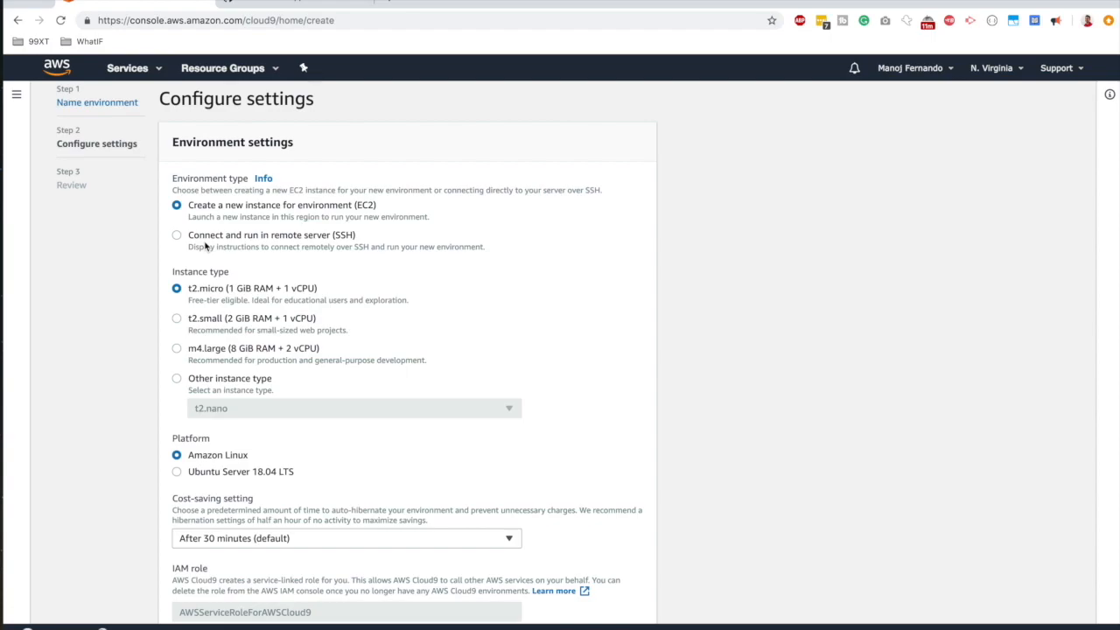
pyautogui.scroll(-3)
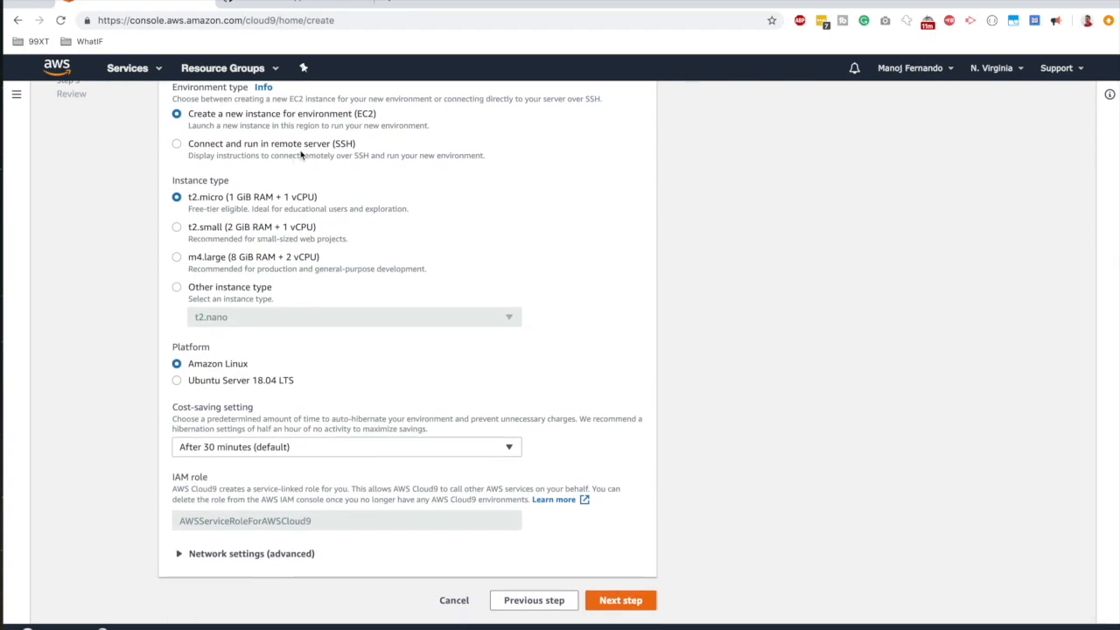
pyautogui.moveTo(197, 207)
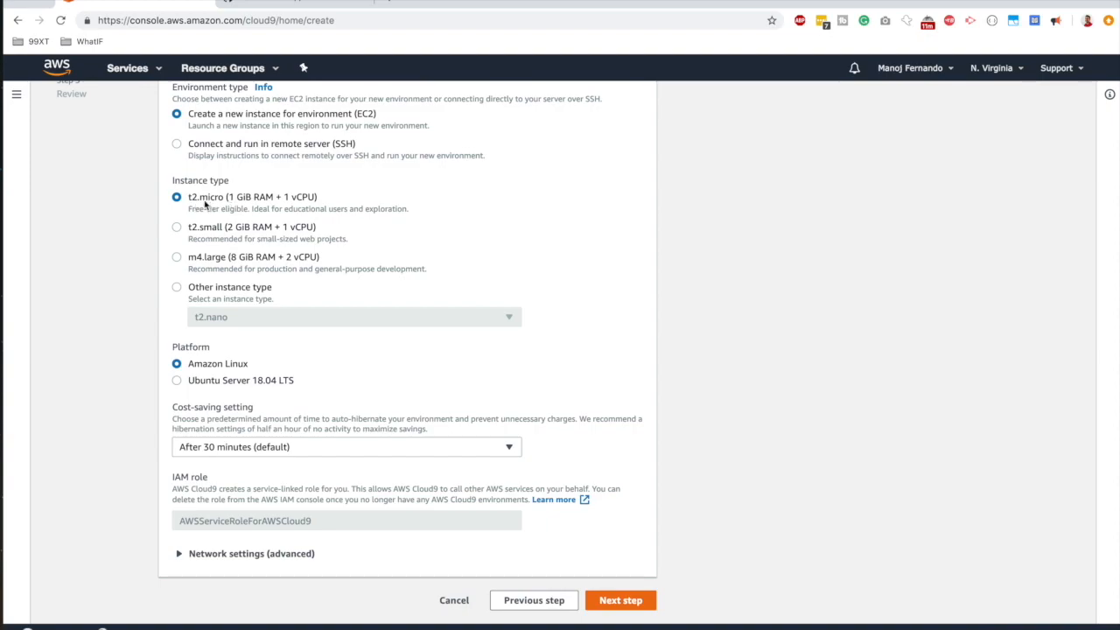
pyautogui.moveTo(256, 208)
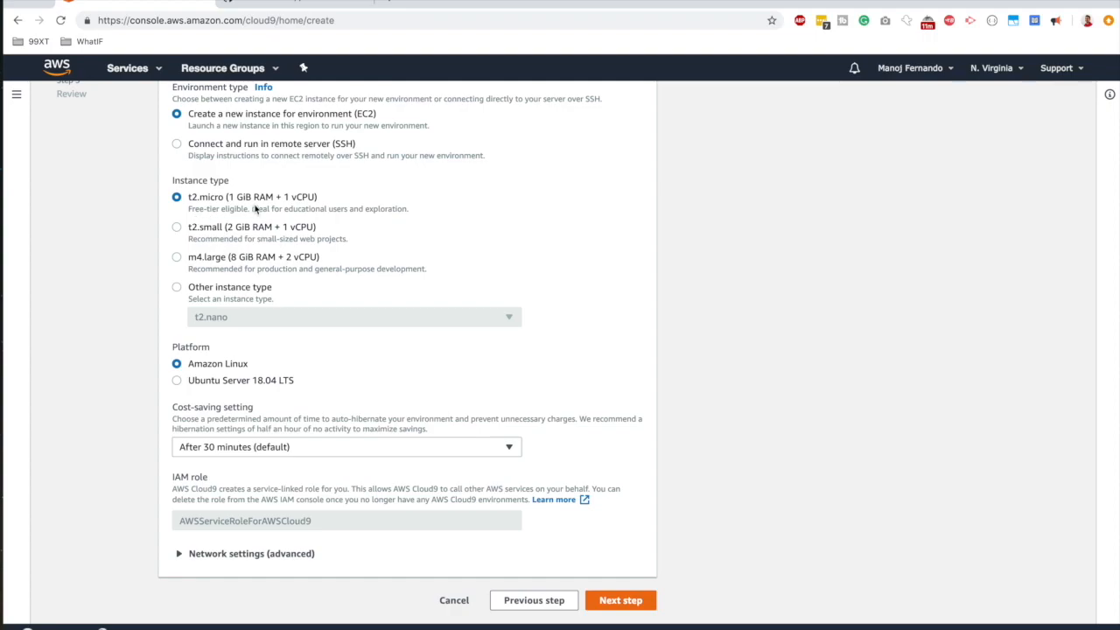
pyautogui.moveTo(177, 262)
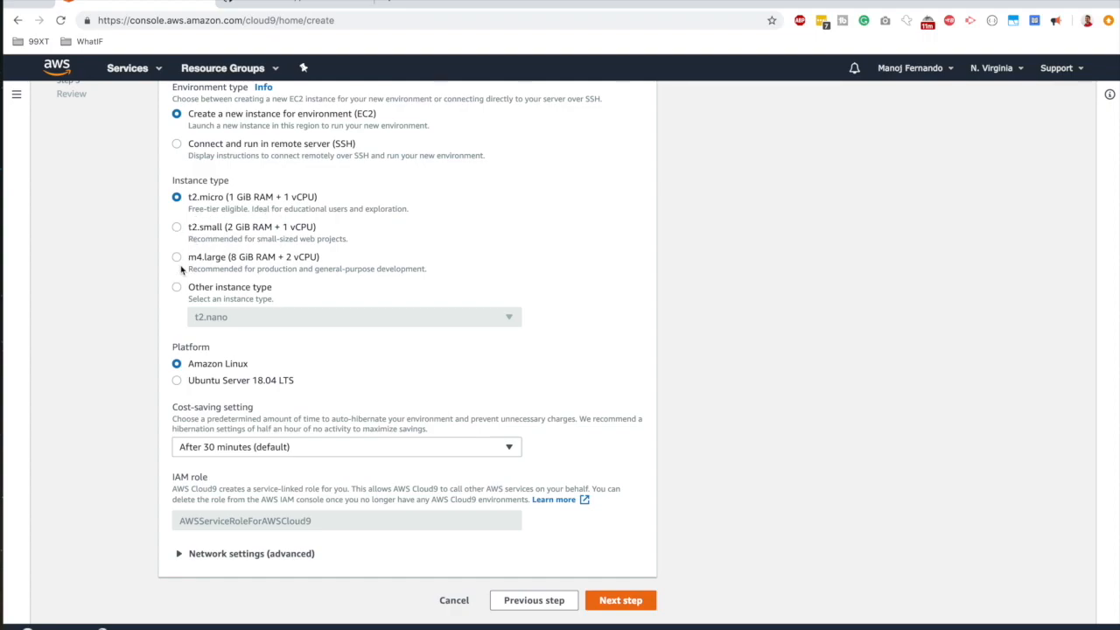
pyautogui.click(16, 93)
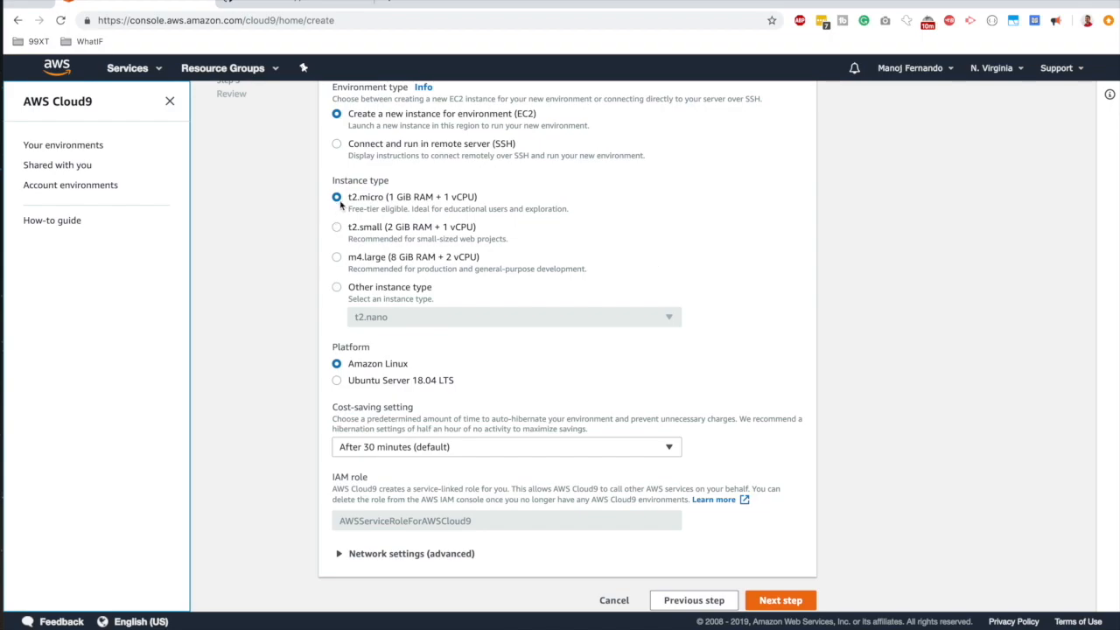
pyautogui.scroll(-3)
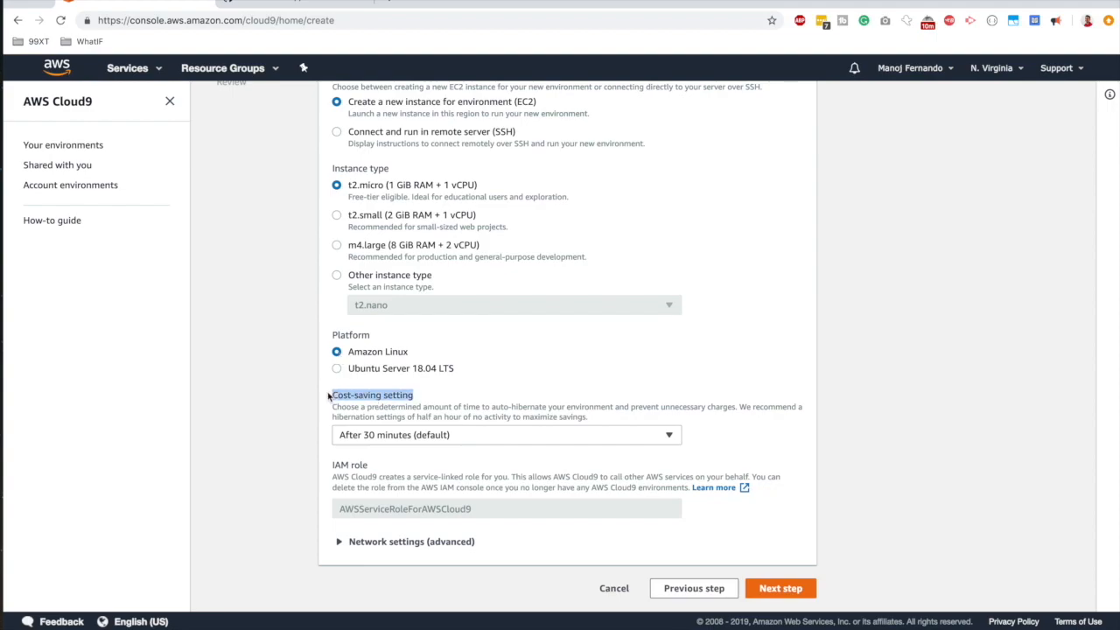
pyautogui.moveTo(391, 461)
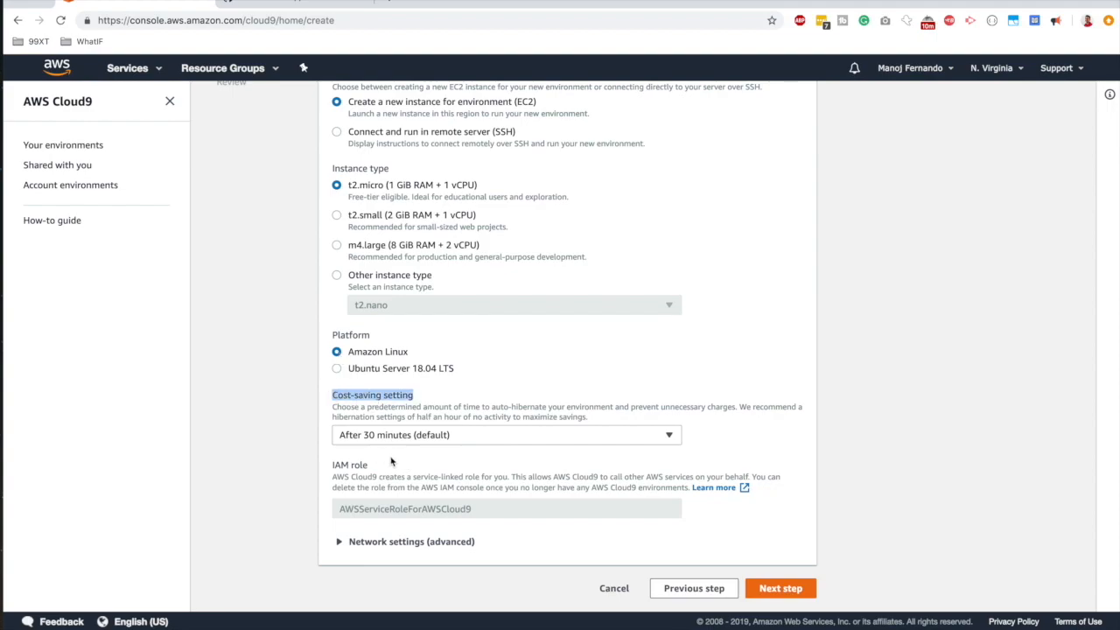
pyautogui.moveTo(521, 445)
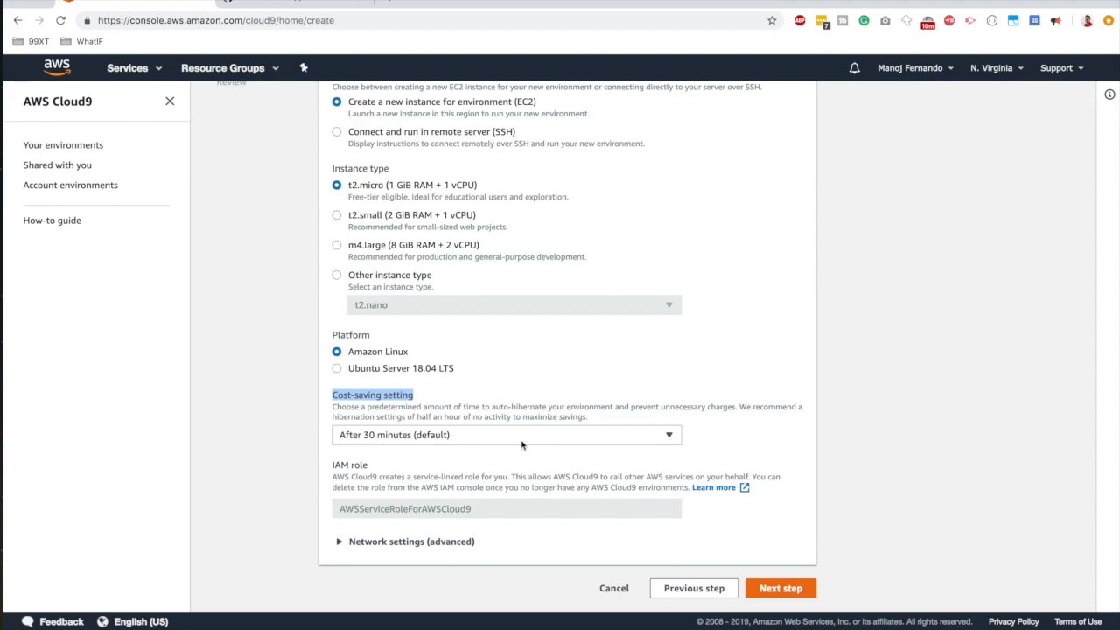
pyautogui.moveTo(446, 467)
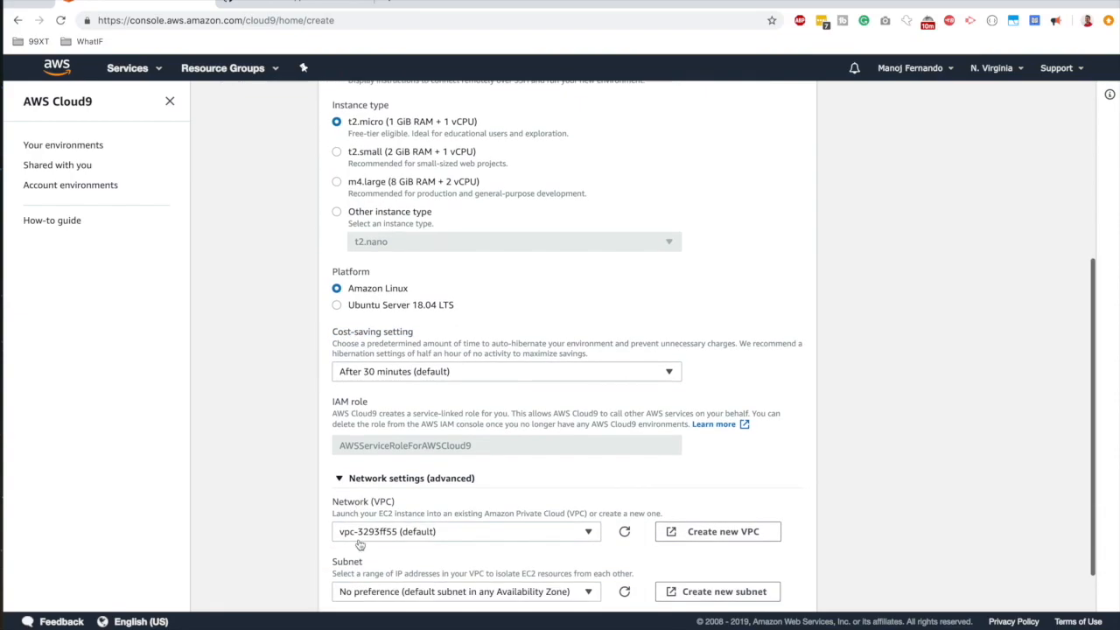
pyautogui.scroll(-3)
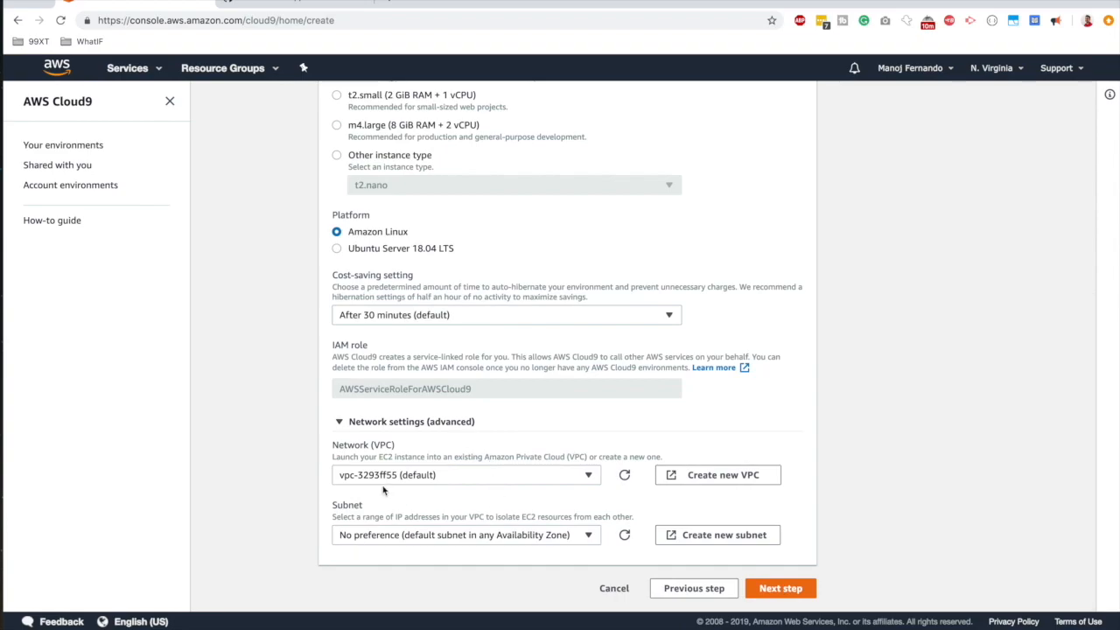
pyautogui.moveTo(377, 496)
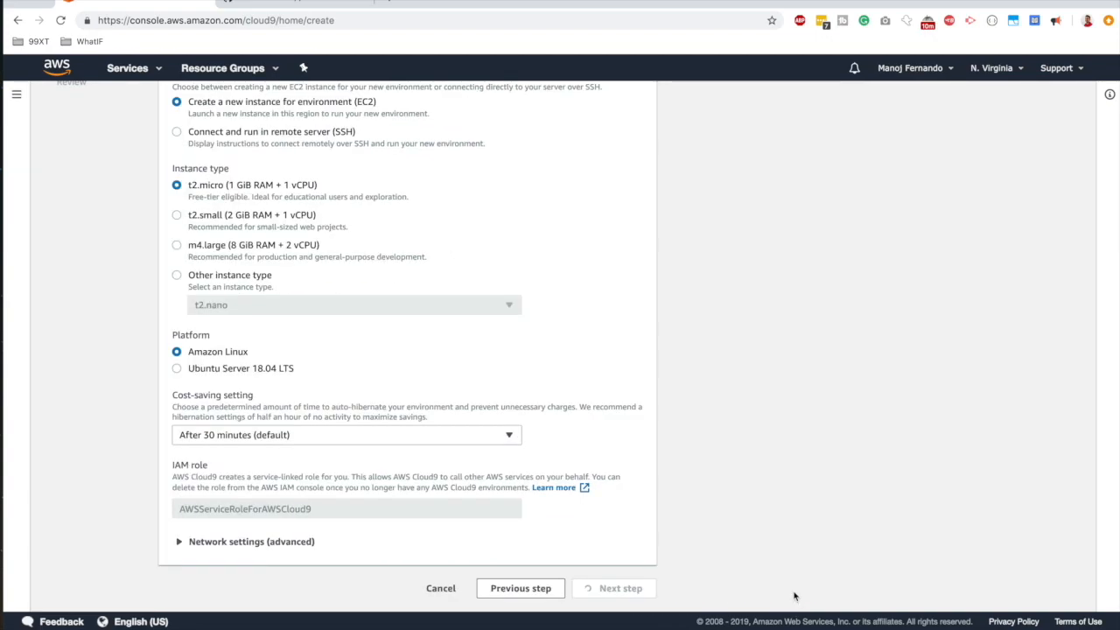
# Accept the defaults, then confirm the review and create MythicalMysfitIDE.
pyautogui.click(613, 588)
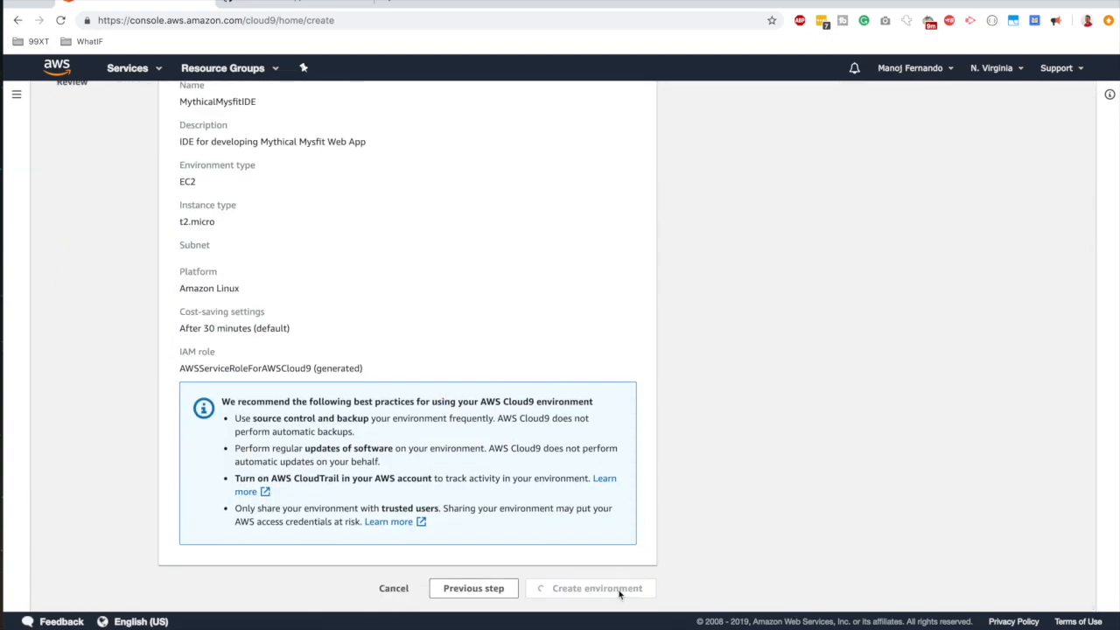
pyautogui.click(596, 588)
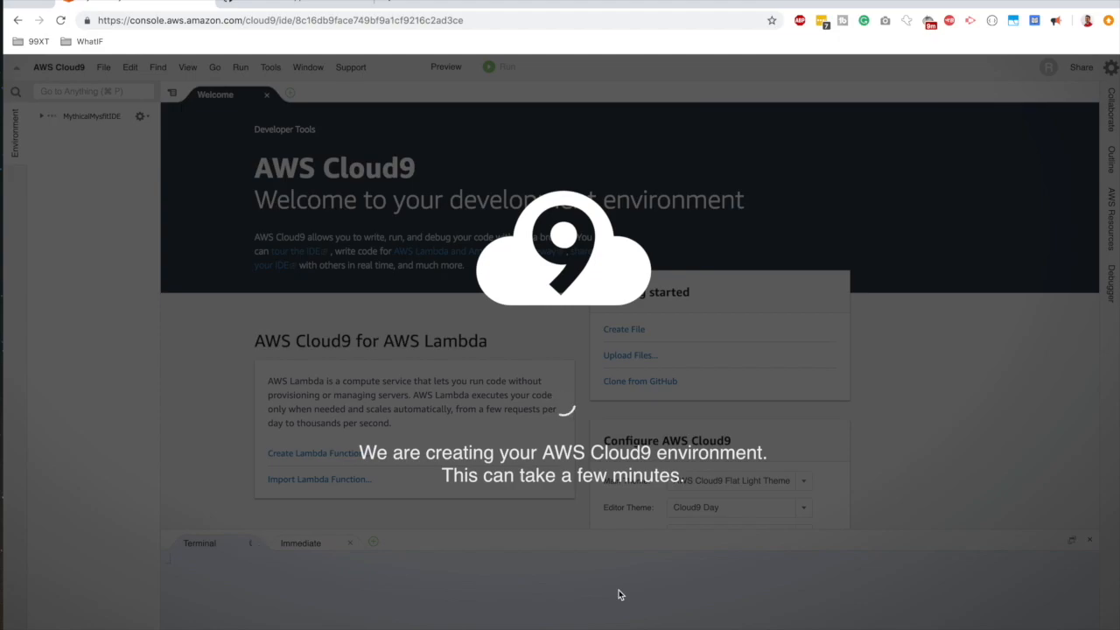
pyautogui.moveTo(440, 381)
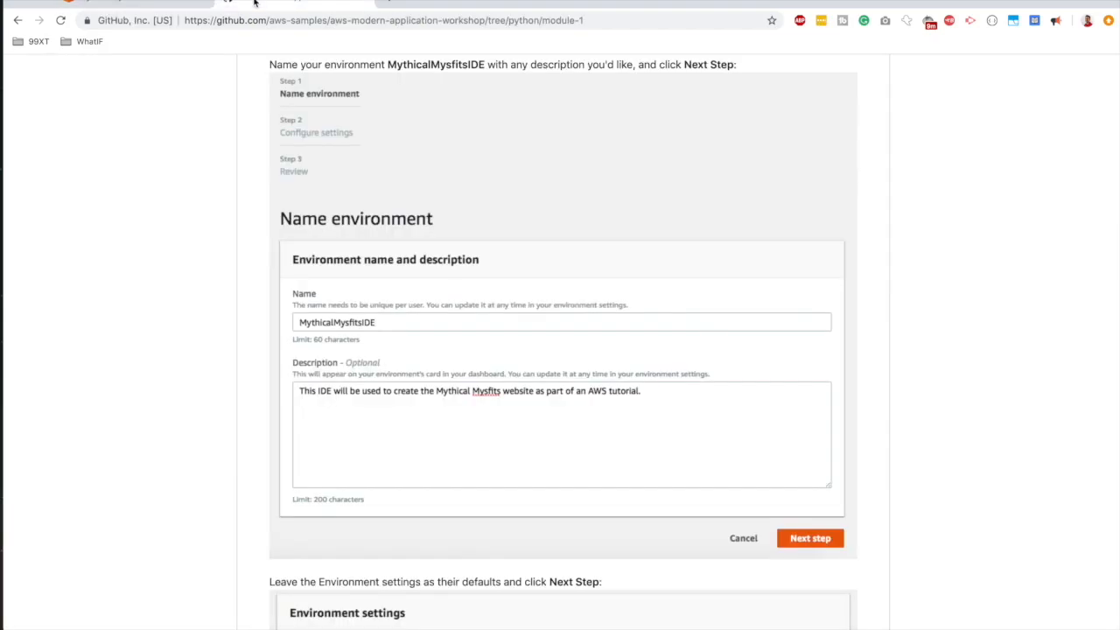
# Scroll Module 1 past the Cloud9 screenshots to the git clone section.
pyautogui.scroll(-3)
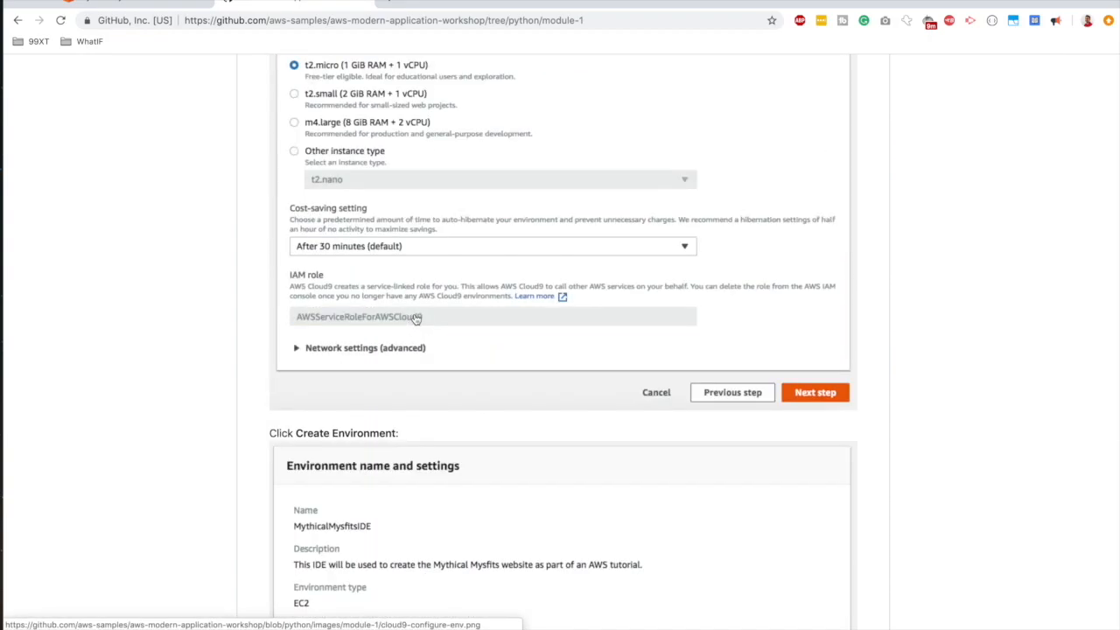
pyautogui.scroll(-3)
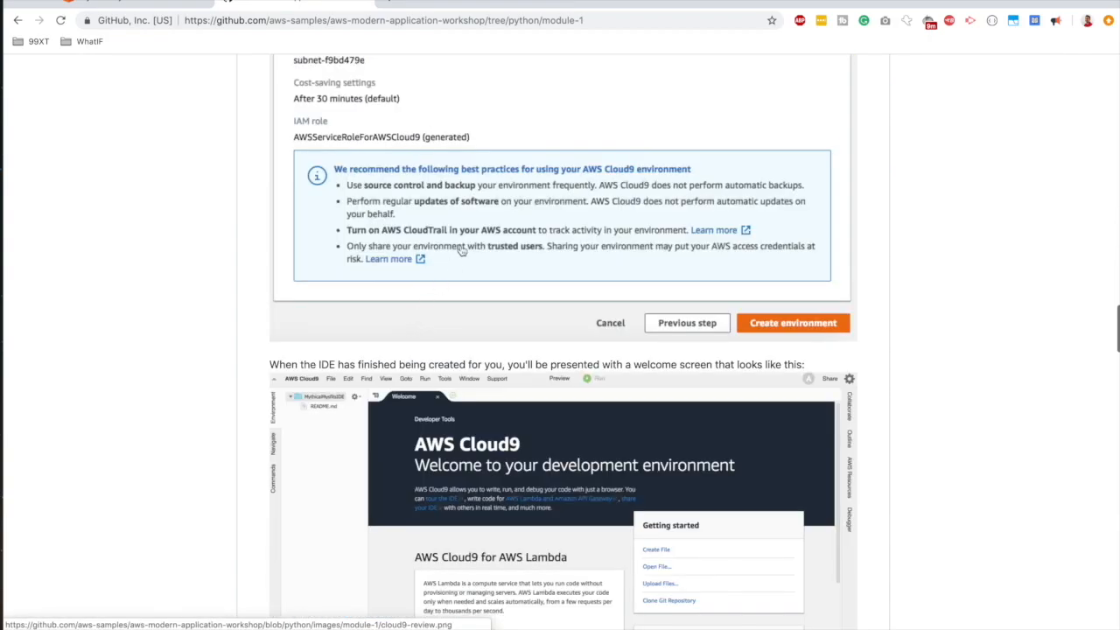
pyautogui.scroll(-3)
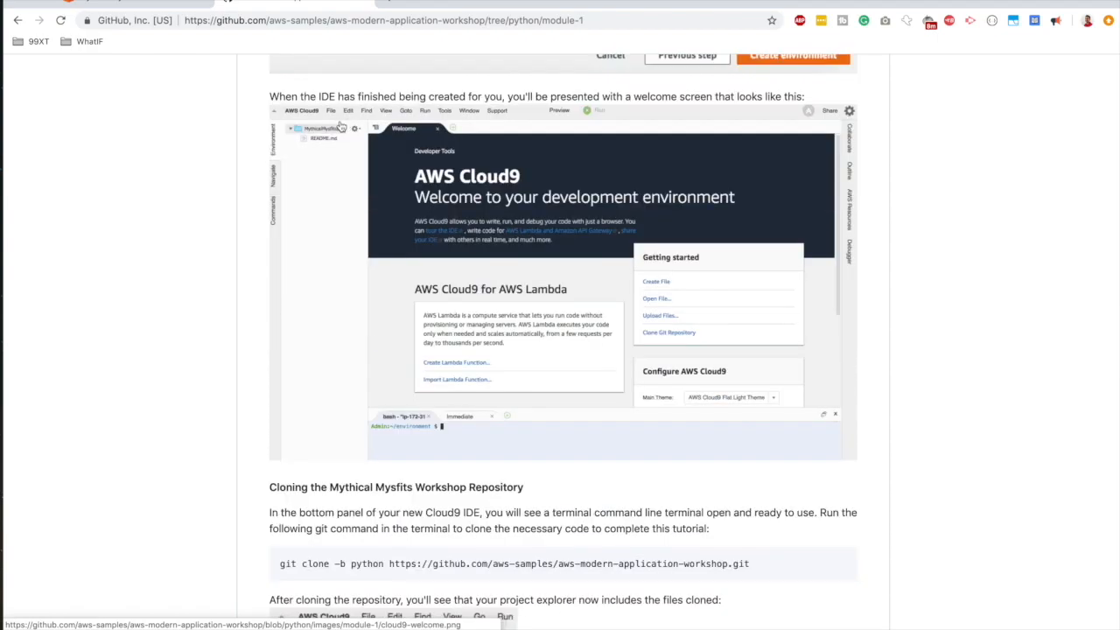
pyautogui.moveTo(400, 341)
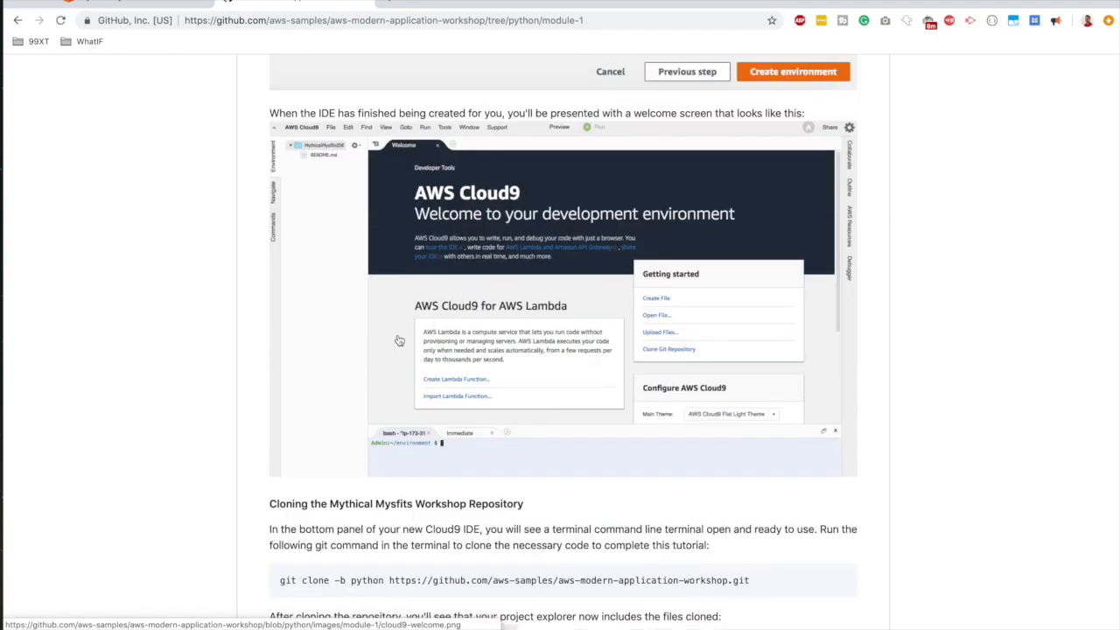
pyautogui.scroll(-3)
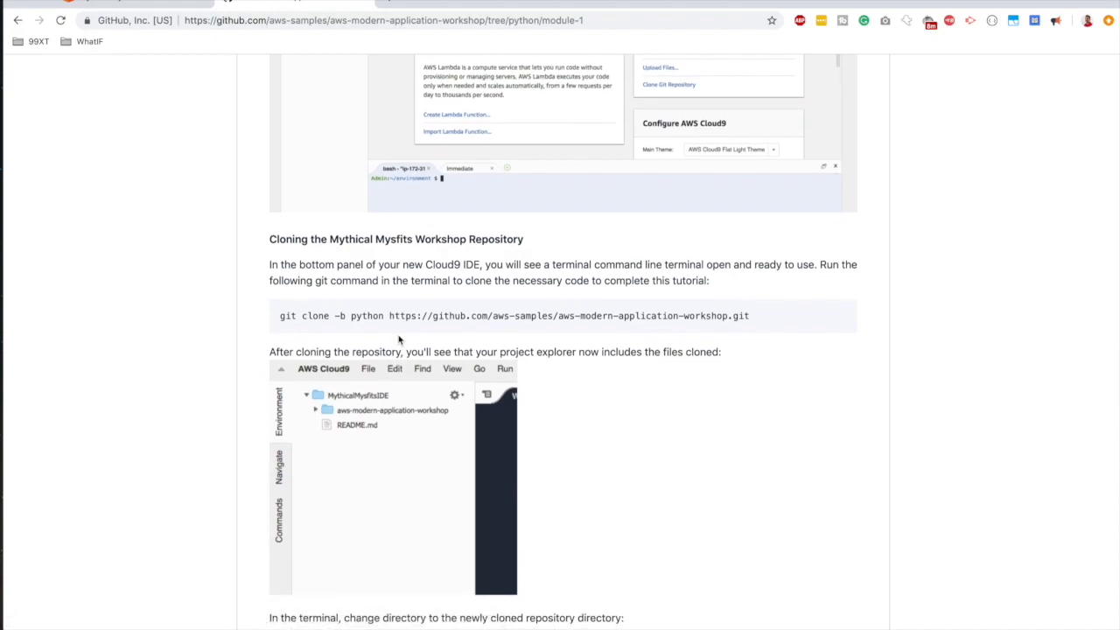
pyautogui.scroll(-3)
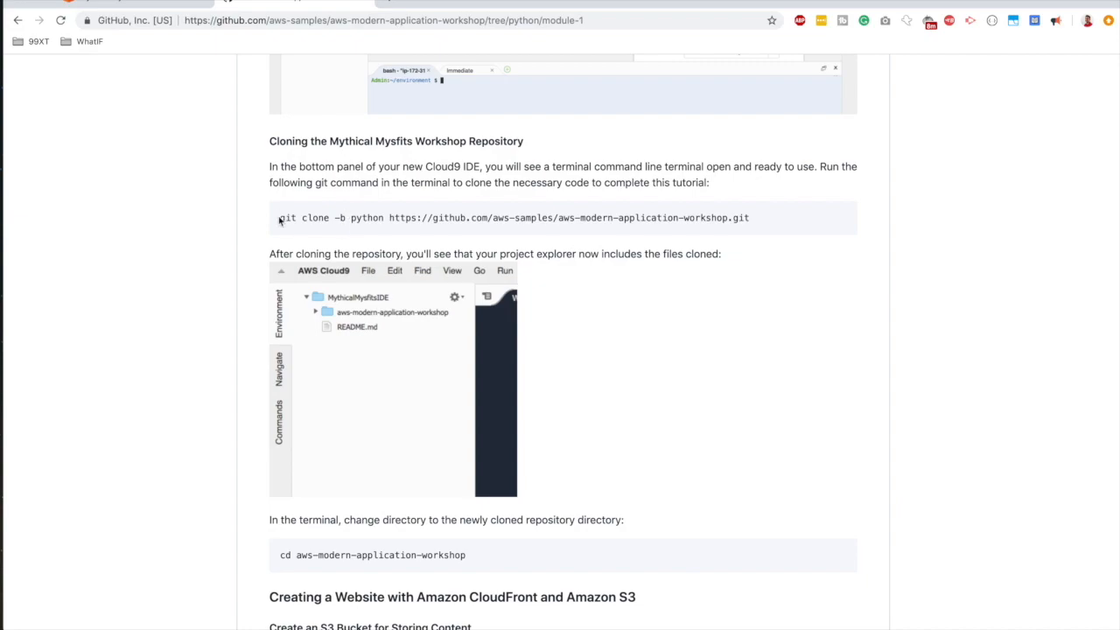
pyautogui.moveTo(389, 210)
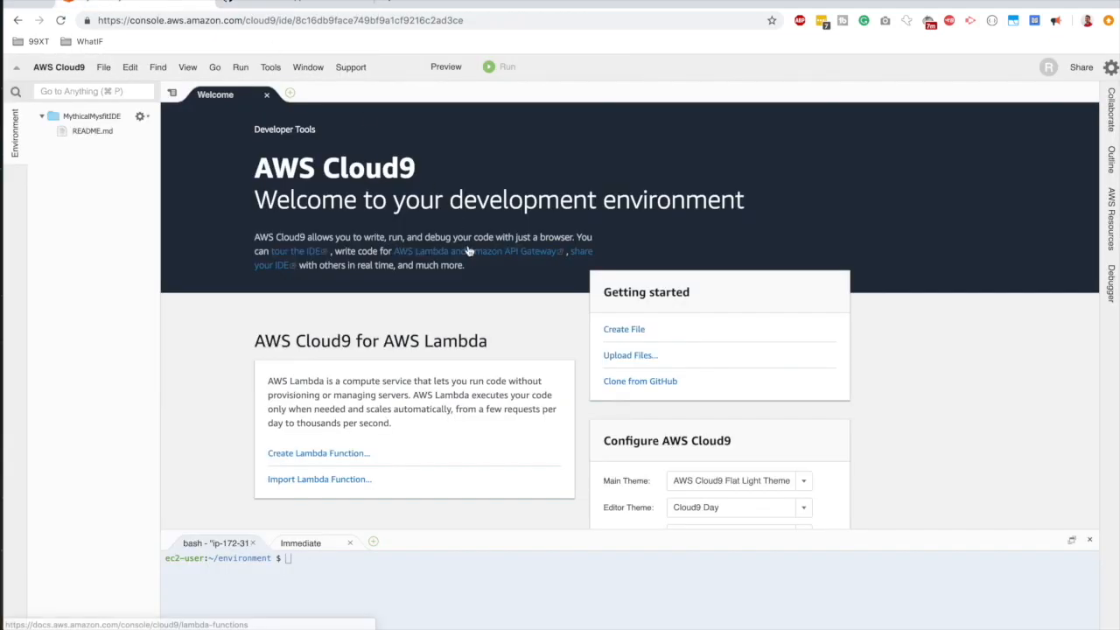
pyautogui.moveTo(610, 284)
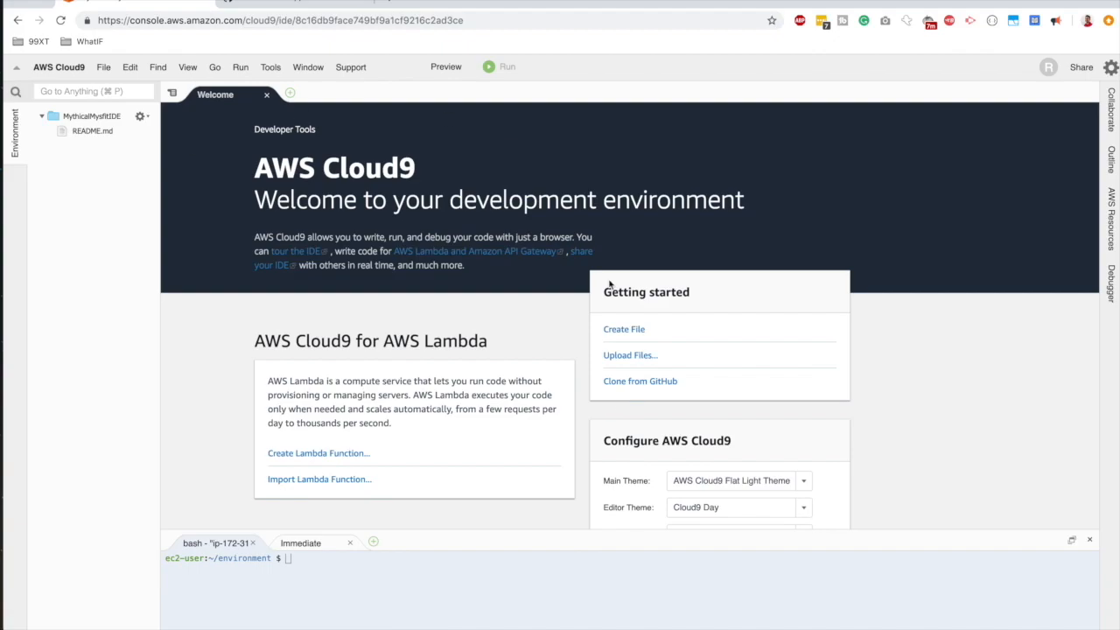
pyautogui.moveTo(108, 388)
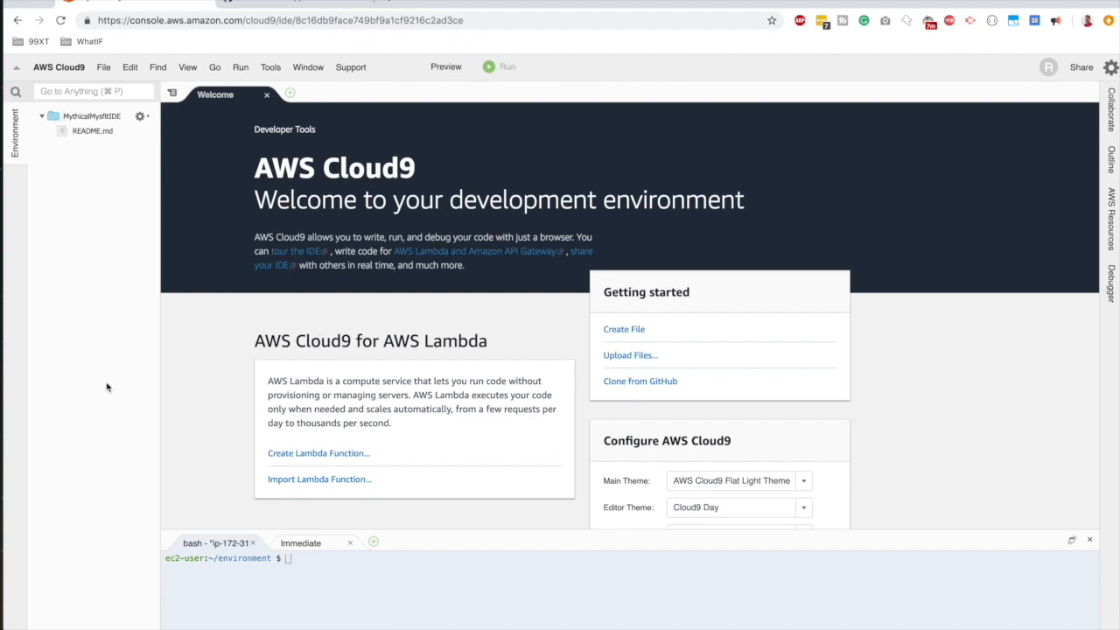
pyautogui.moveTo(17, 123)
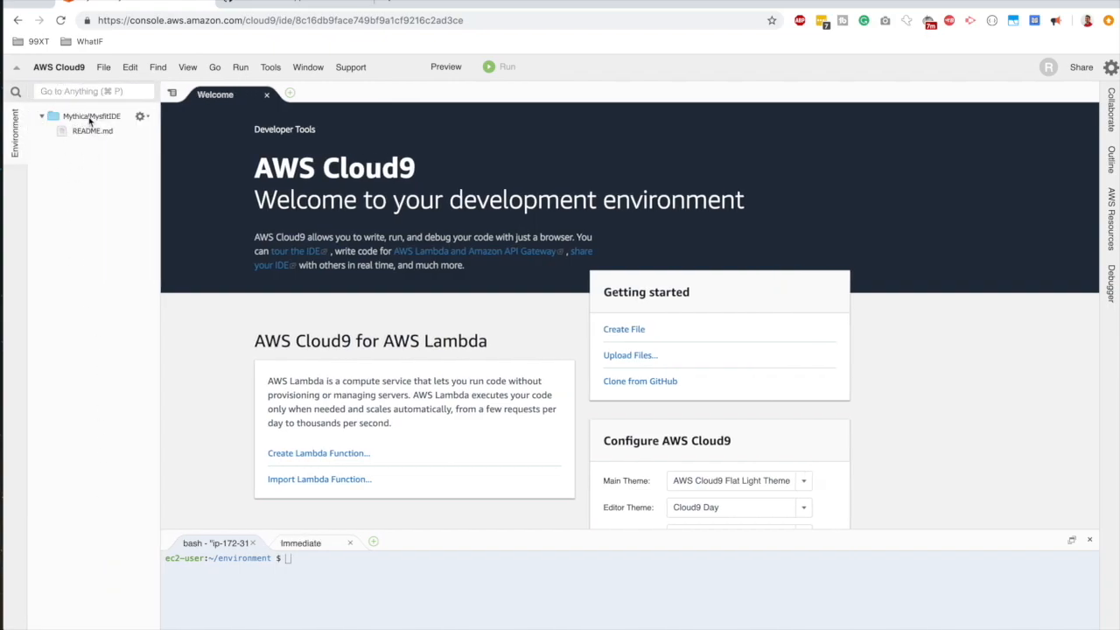
pyautogui.moveTo(91, 115)
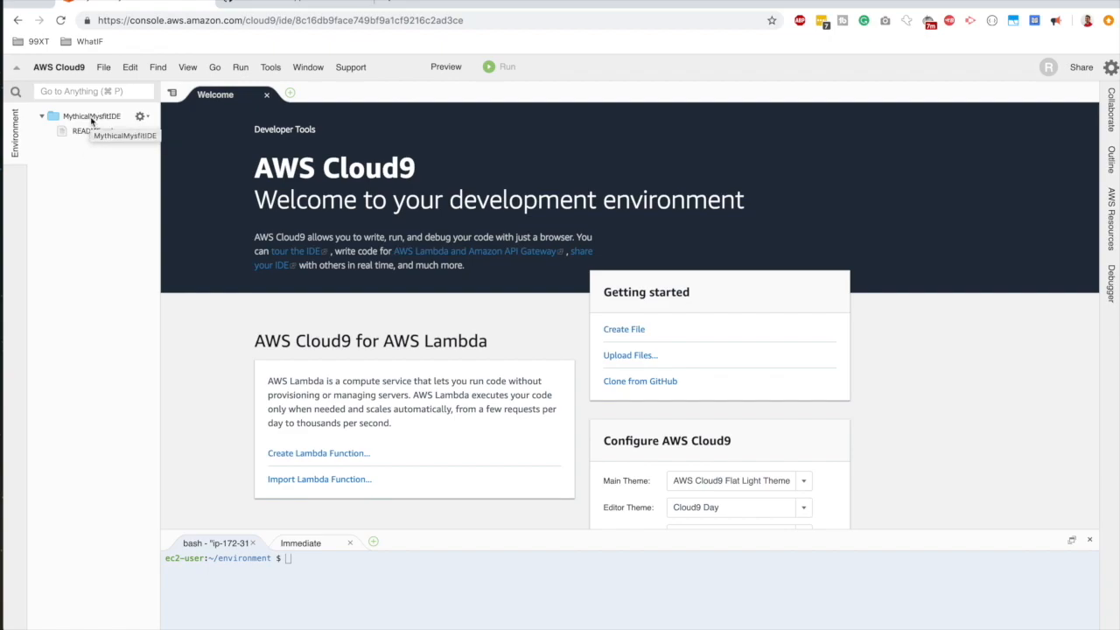
# Open README.md from the Environment file tree in a new editor tab.
pyautogui.doubleClick(83, 130)
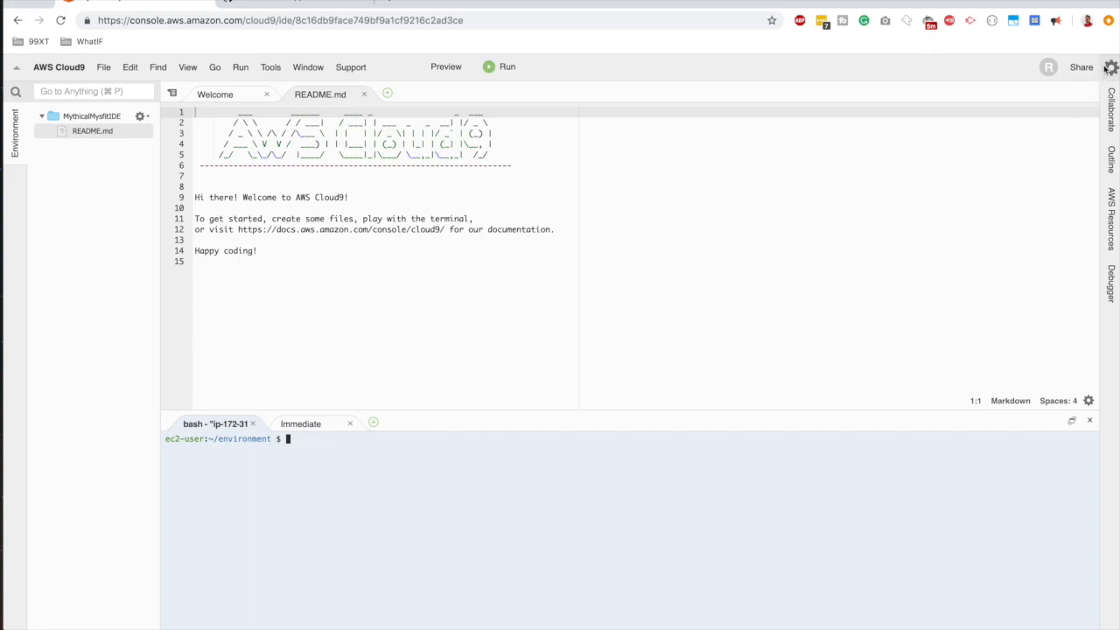
pyautogui.moveTo(1110, 67)
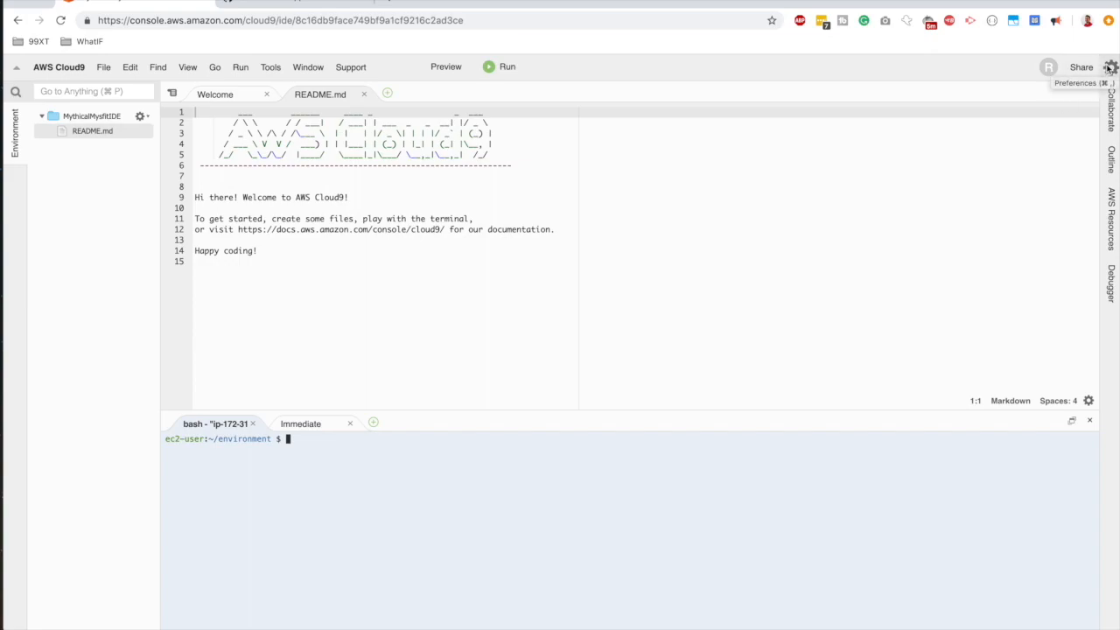
# Browse Cloud9 keybinding preferences, then apply the dark Classic Theme and close Preferences.
pyautogui.click(1109, 66)
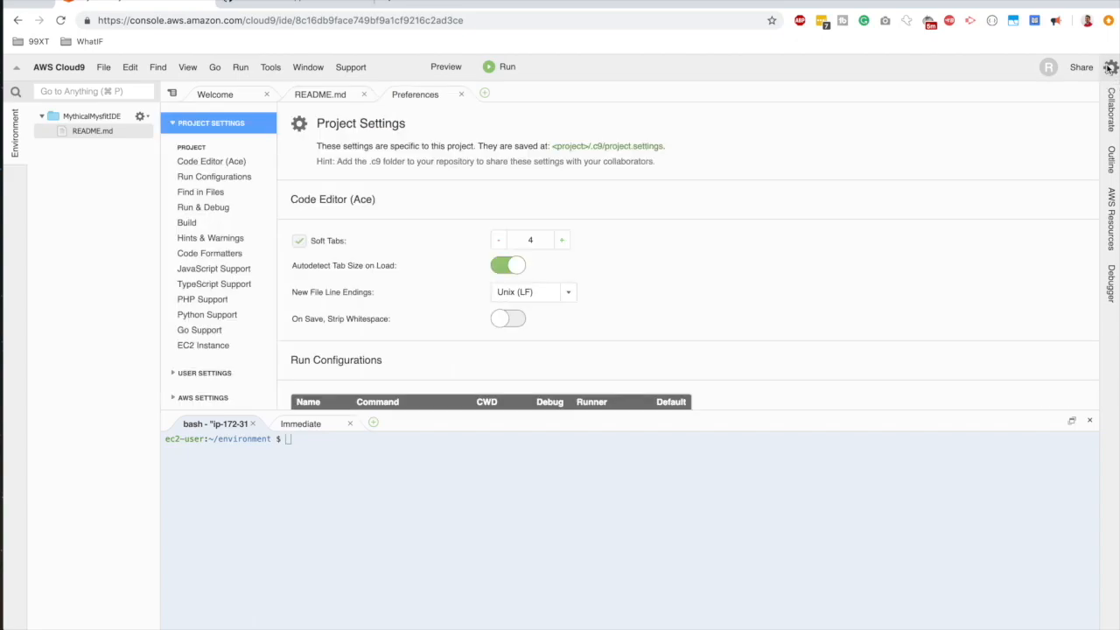
pyautogui.moveTo(203, 344)
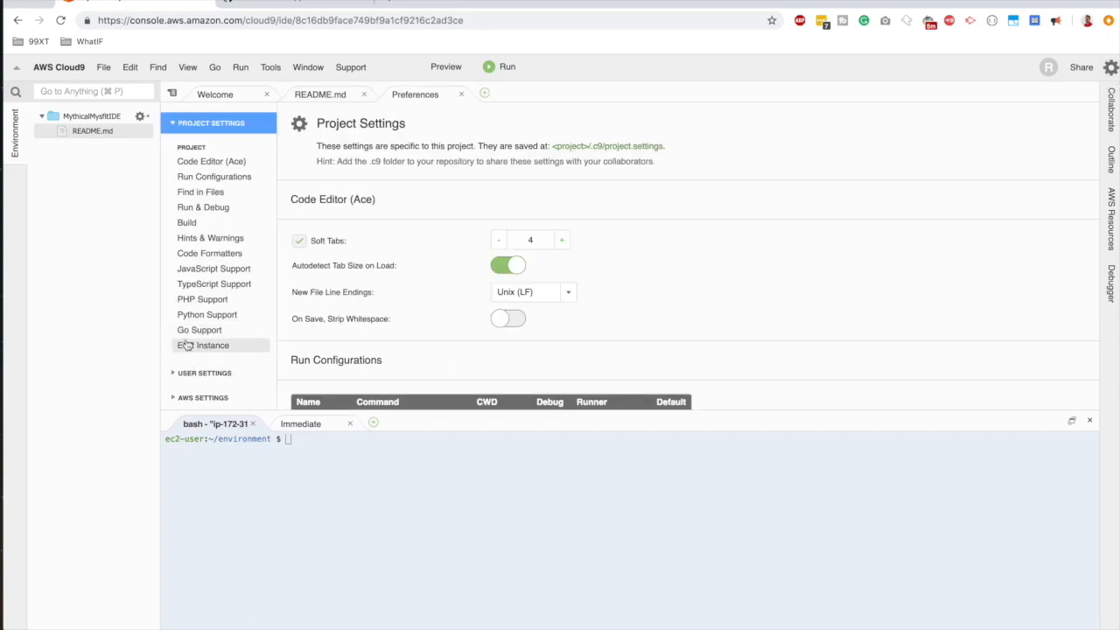
pyautogui.moveTo(574, 454)
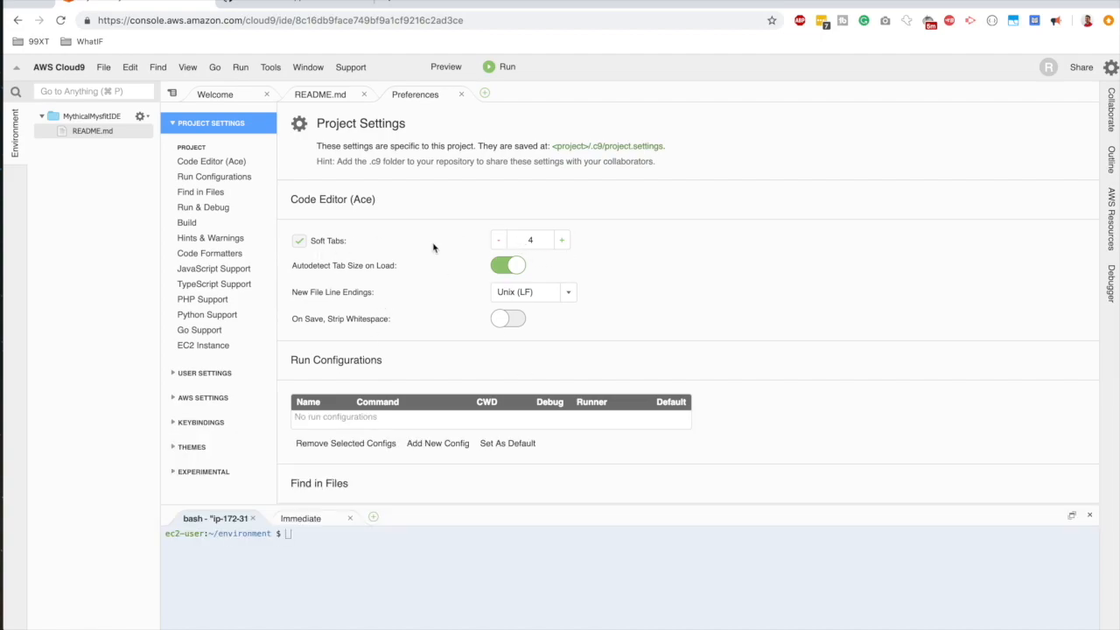
pyautogui.click(200, 422)
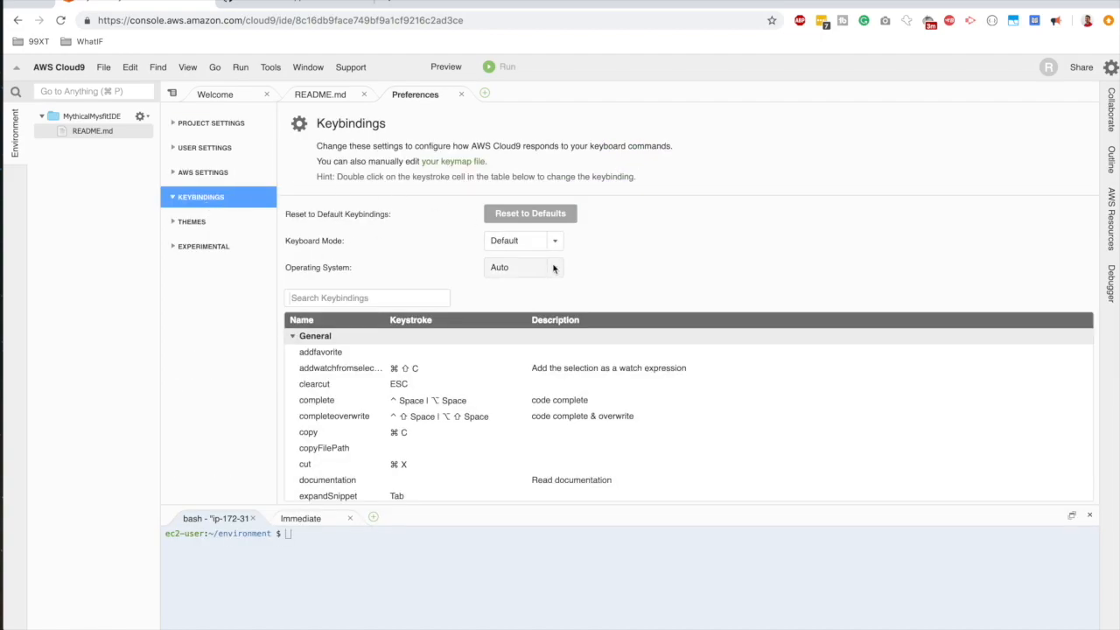
pyautogui.click(522, 240)
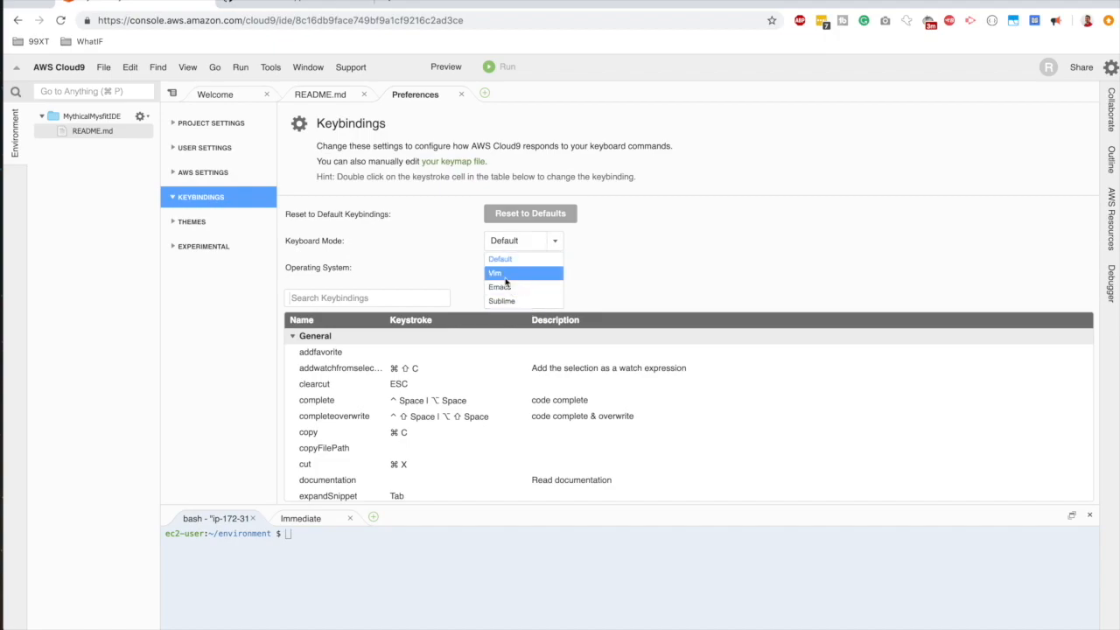
pyautogui.moveTo(503, 301)
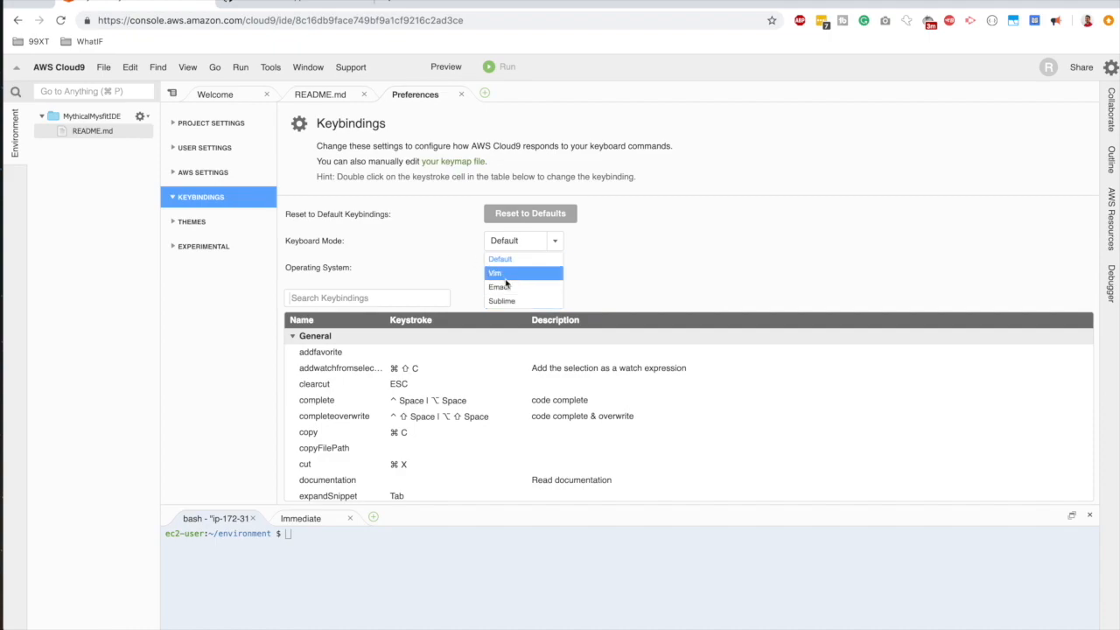
pyautogui.moveTo(411, 264)
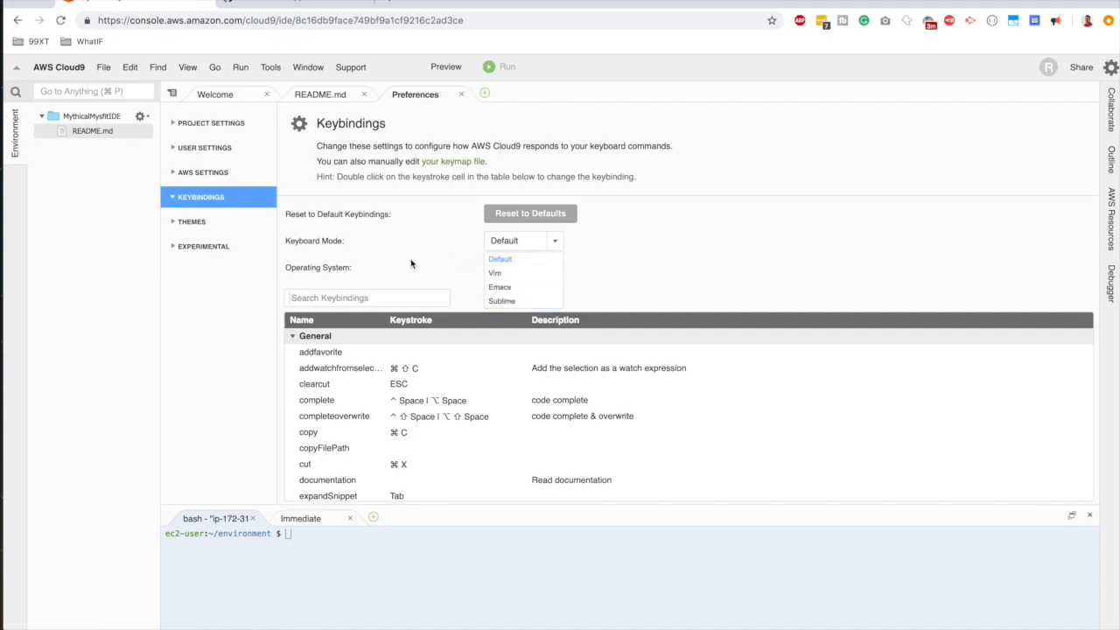
pyautogui.click(191, 222)
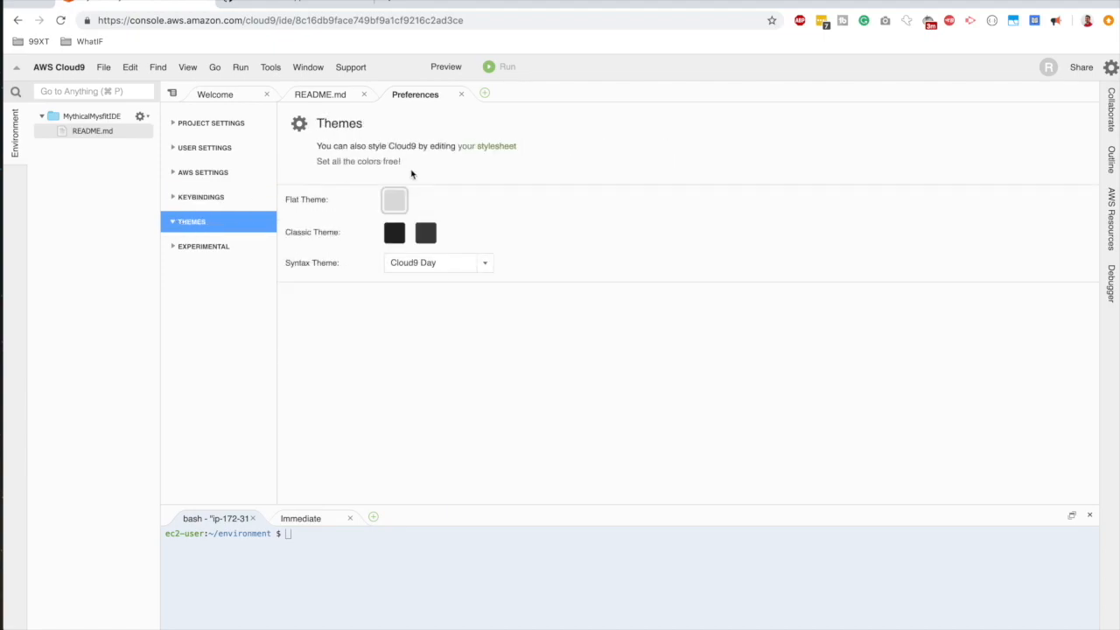
pyautogui.click(425, 232)
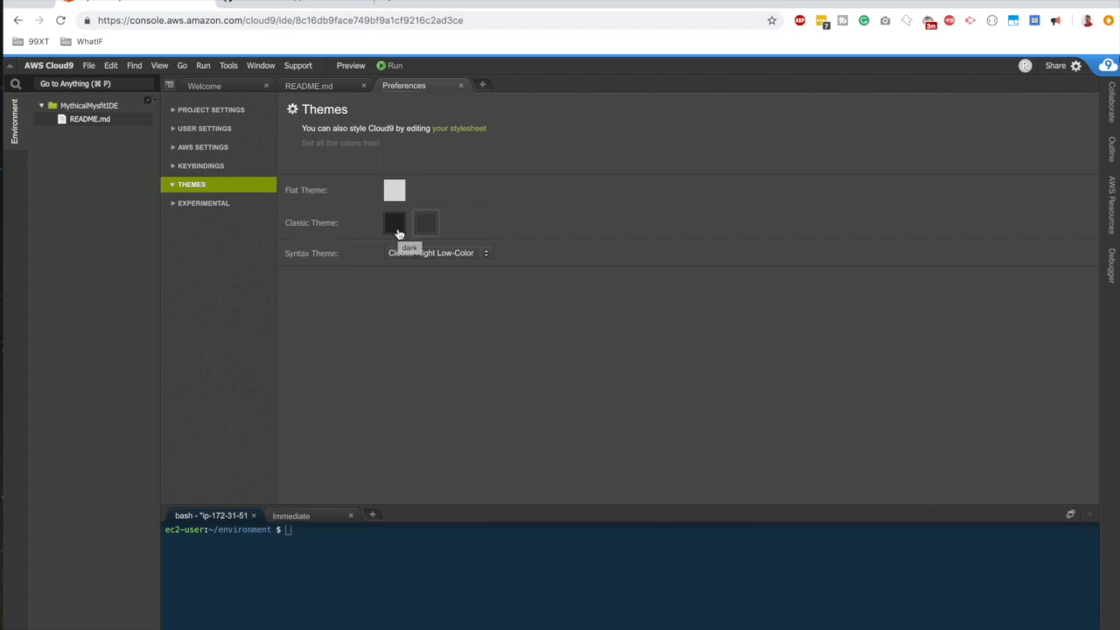
pyautogui.click(460, 85)
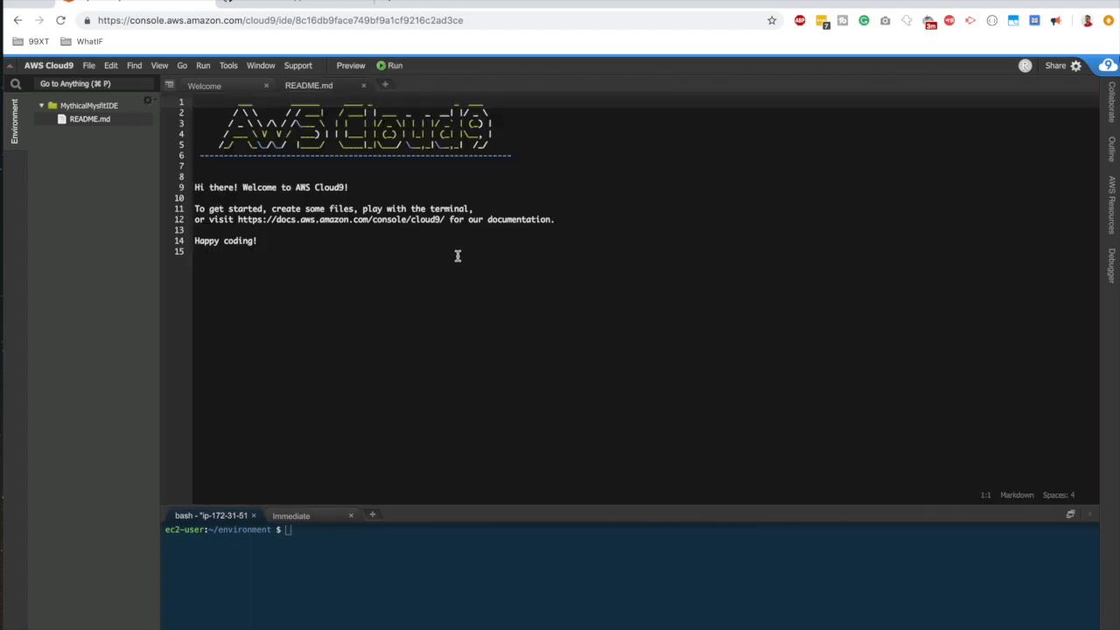
pyautogui.moveTo(573, 525)
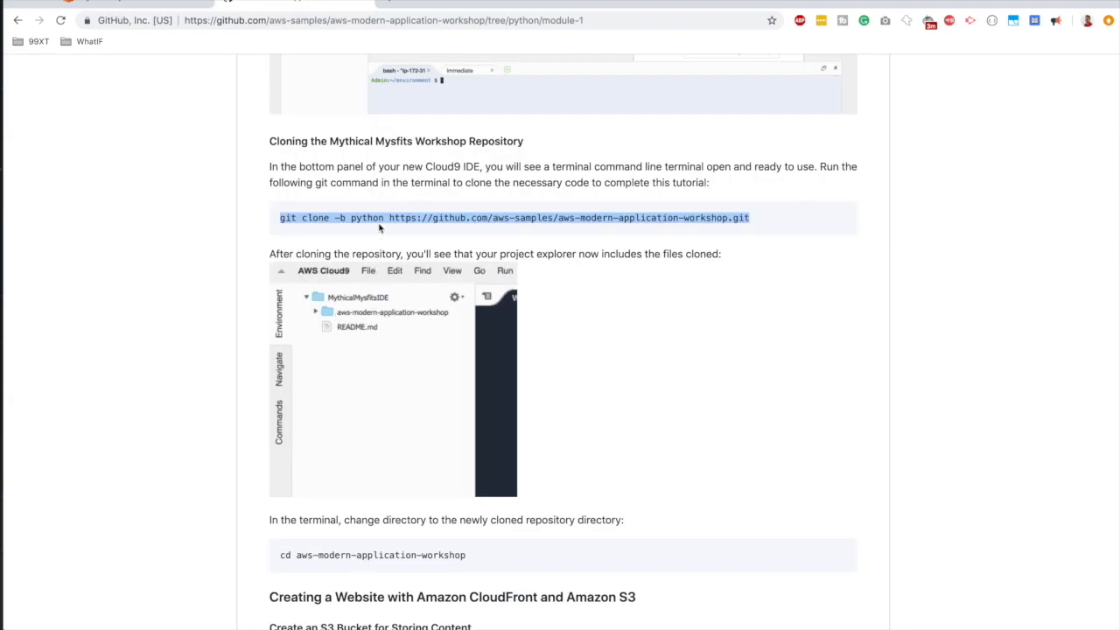
# Run 'git clone -b python' for the aws-modern-application-workshop repository in the Cloud9 terminal.
pyautogui.rightClick(379, 218)
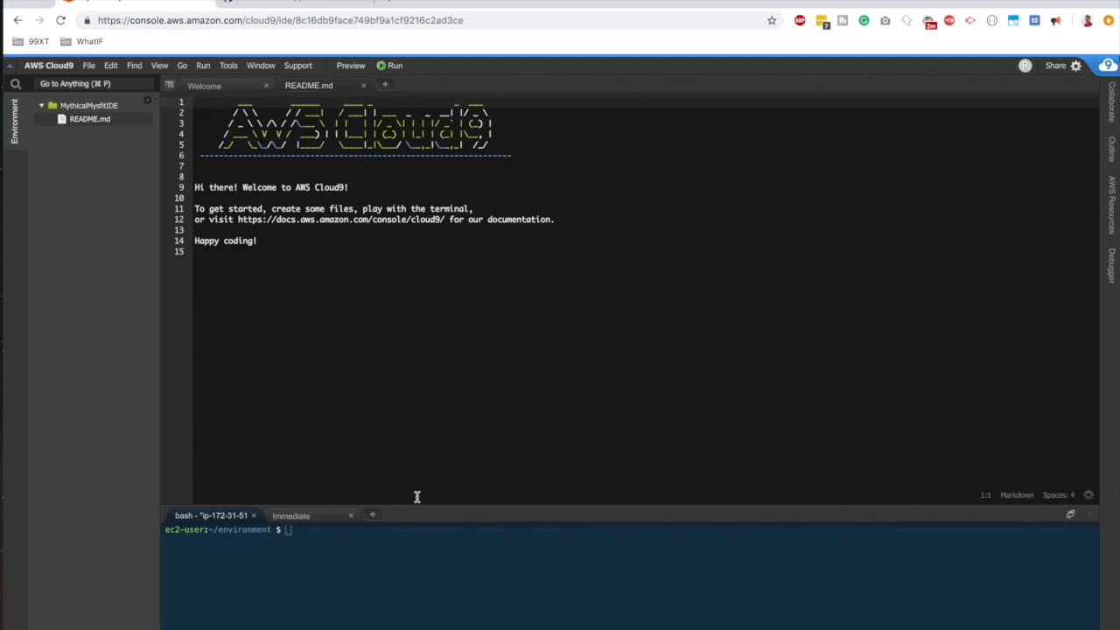
pyautogui.write('git clone -b python https://github.com/aws-samples/aws-modern-application-workshop.git')
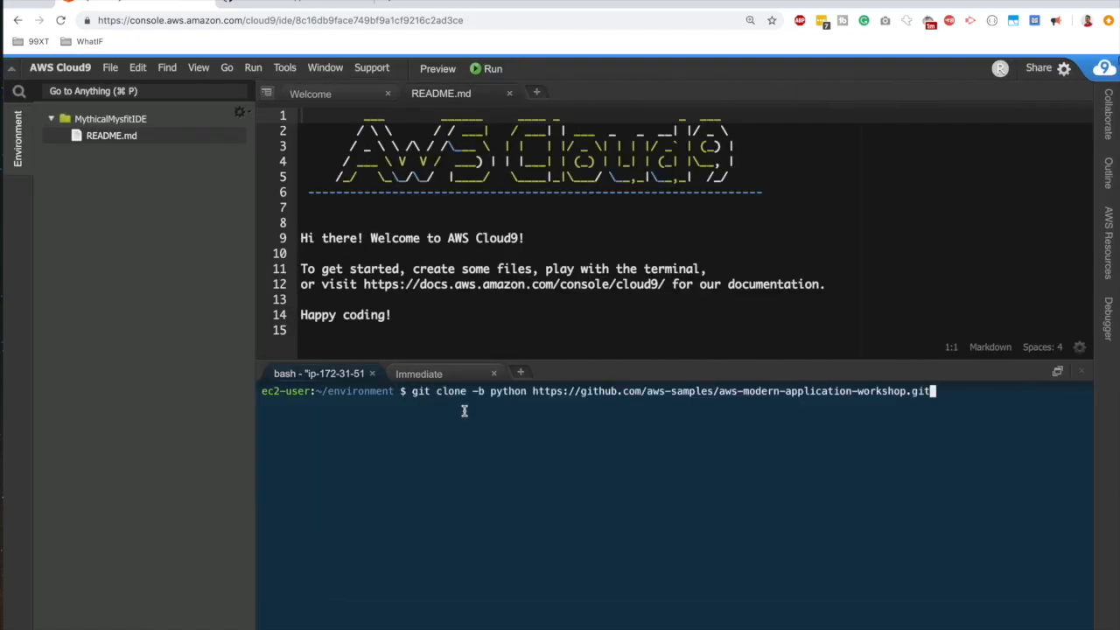
pyautogui.moveTo(801, 428)
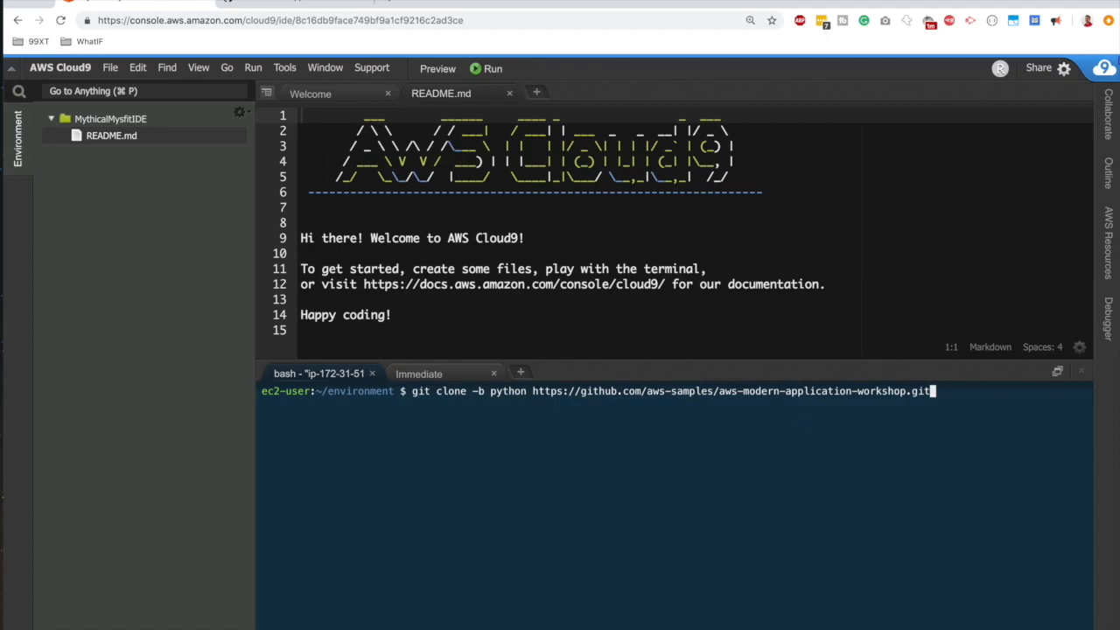
pyautogui.press('Return')
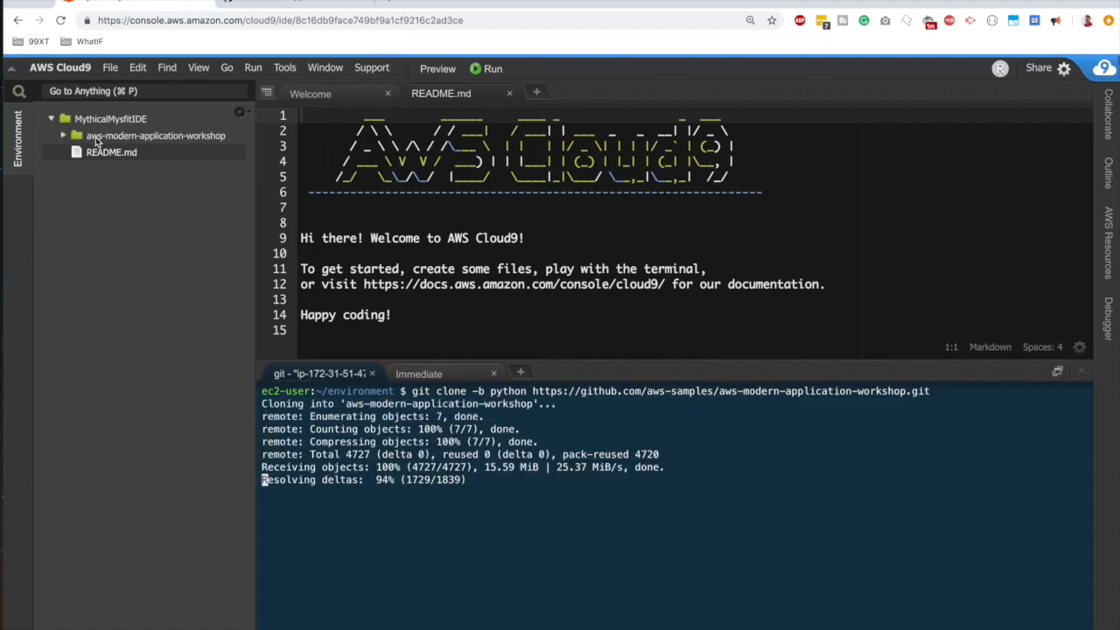
# Expand the aws-modern-application-workshop folder to show module-1 through module-7.
pyautogui.click(112, 152)
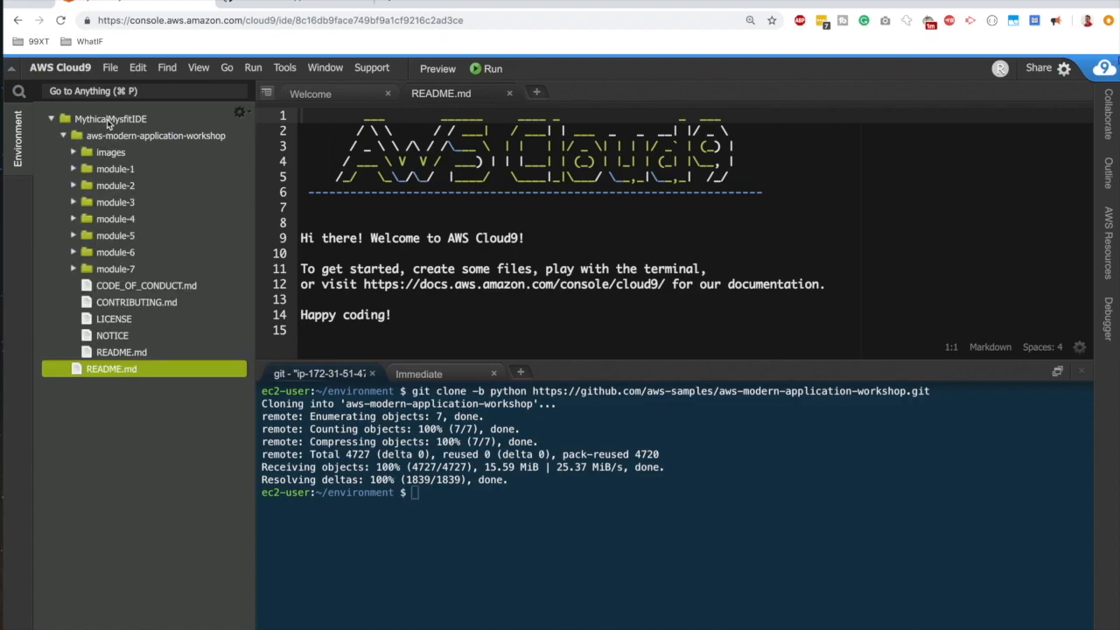
pyautogui.moveTo(115, 218)
pyautogui.write('cd aws-modern-application-workshop')
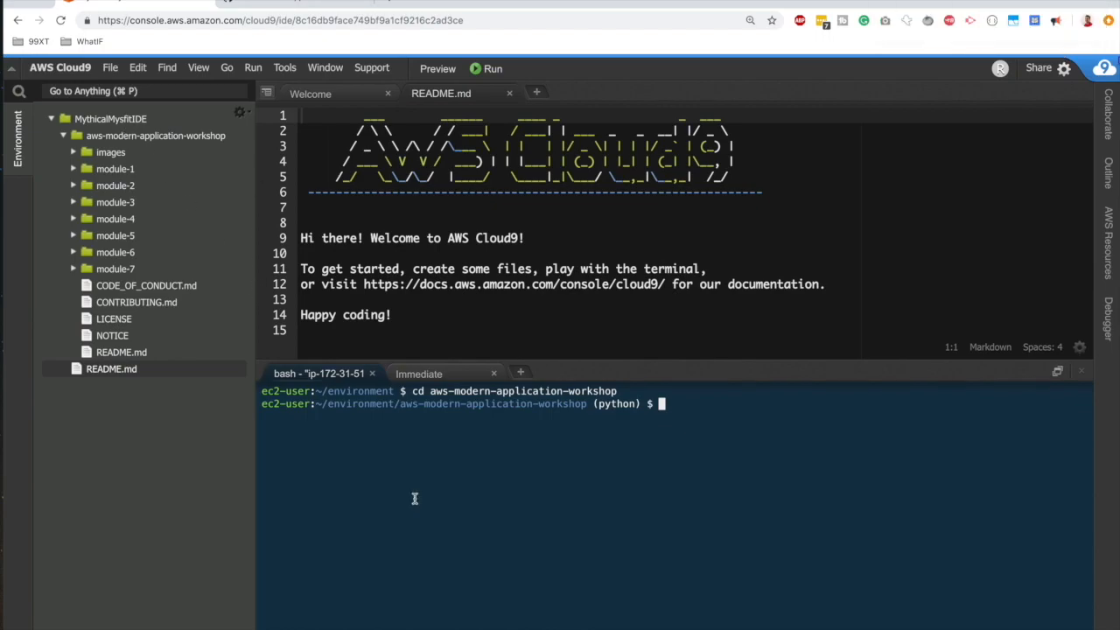
pyautogui.moveTo(619, 216)
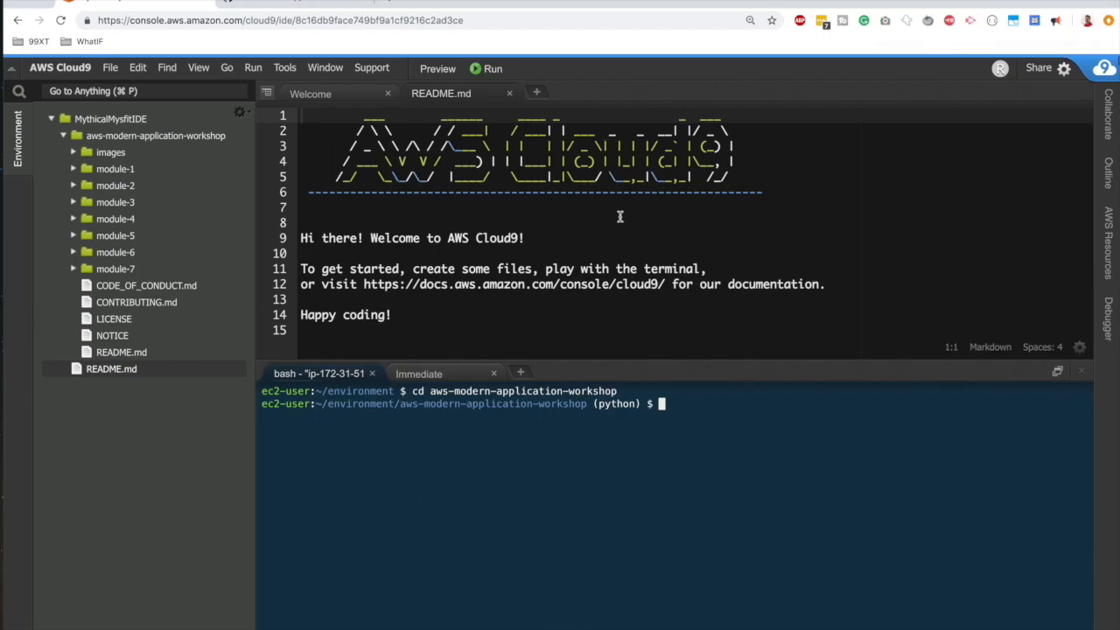